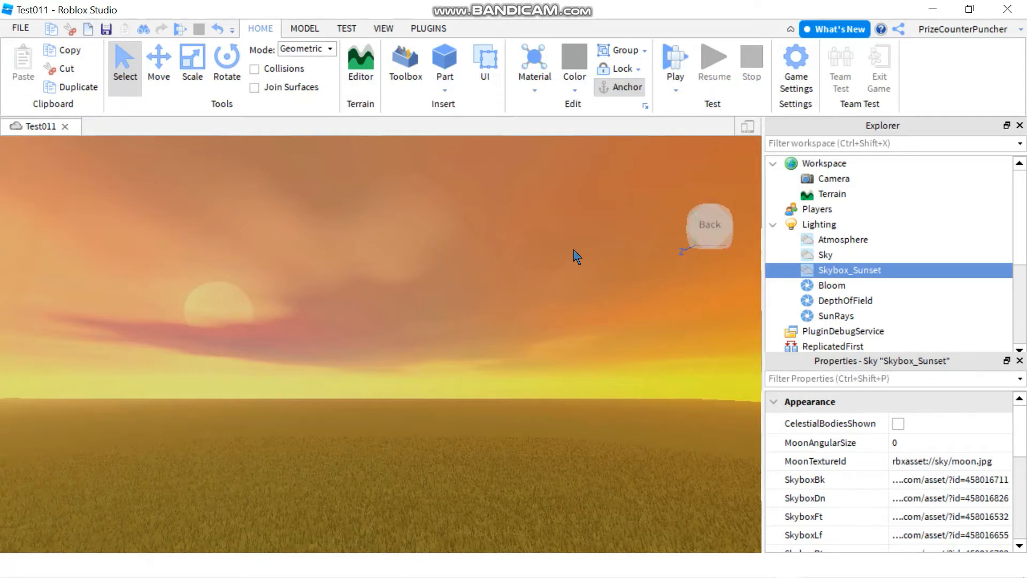
# Step: Insert a ScreenGui into StarterGui and add a ScrollingFrame inside it
pyautogui.scroll(-3)
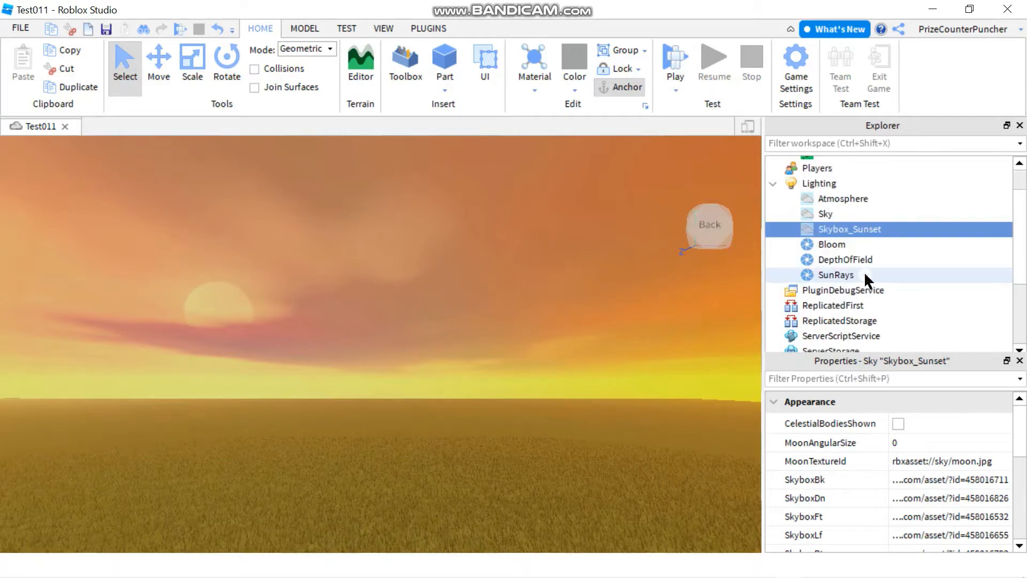
pyautogui.scroll(-3)
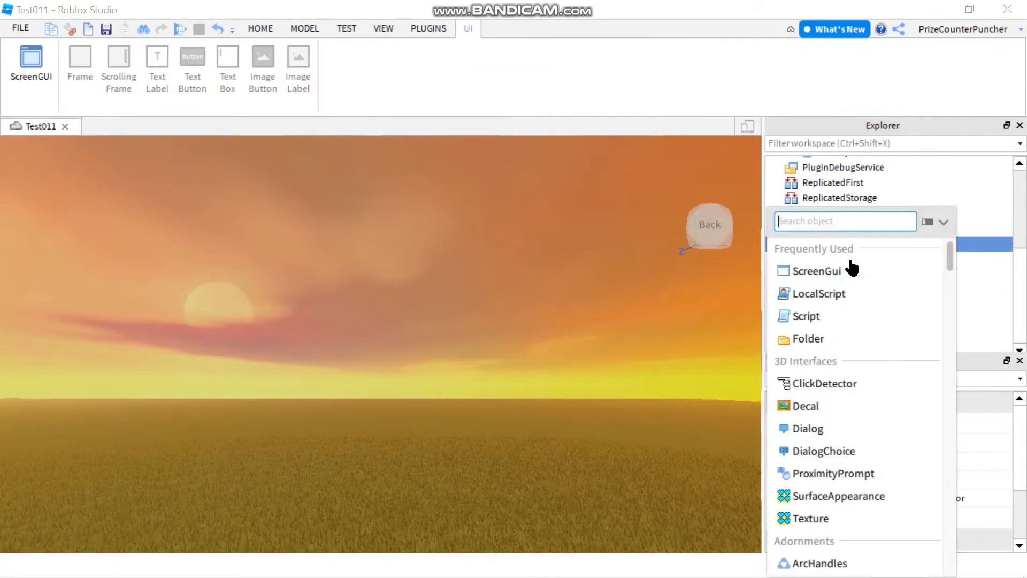
pyautogui.click(817, 271)
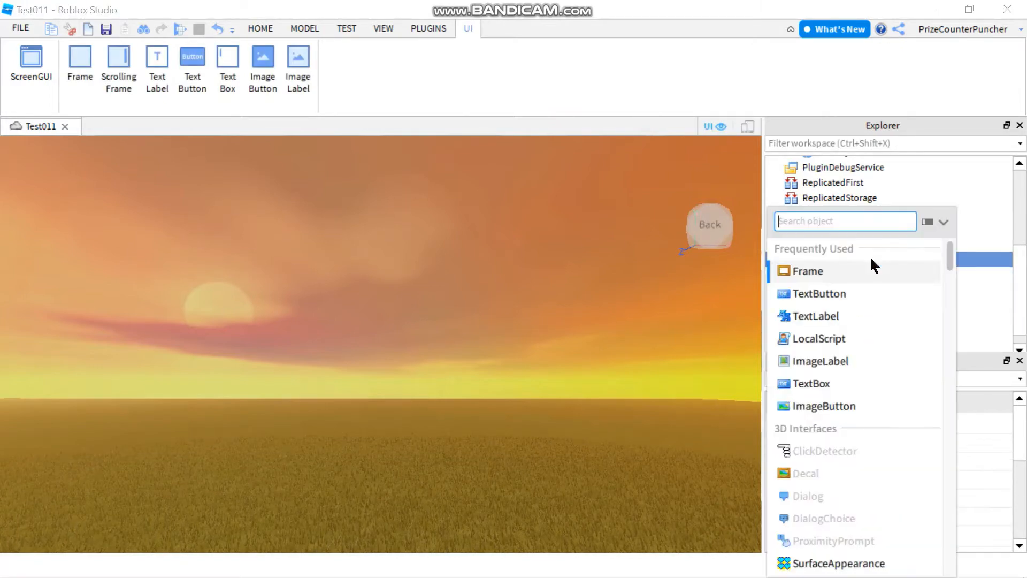
pyautogui.write('s')
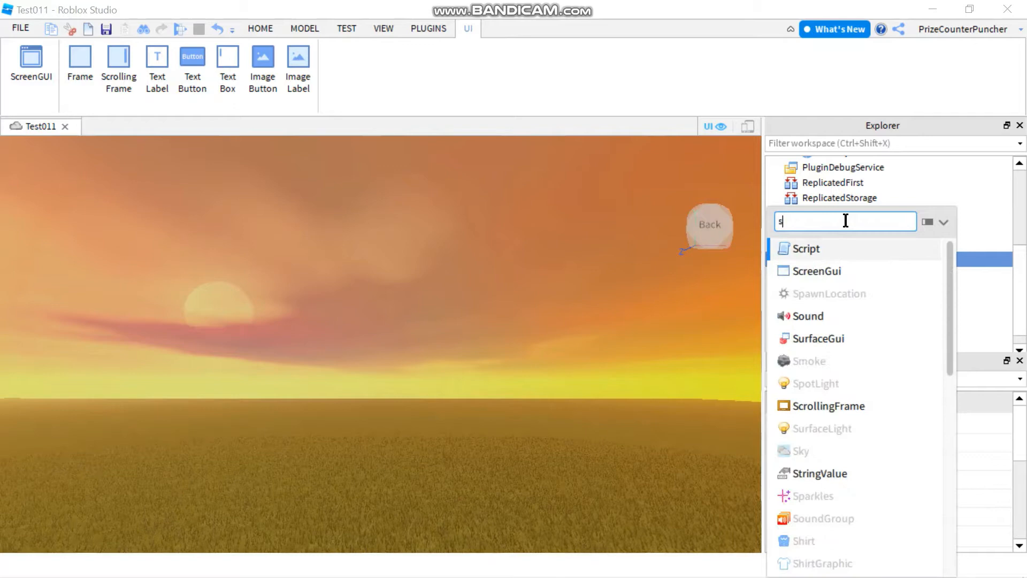
pyautogui.write('cro')
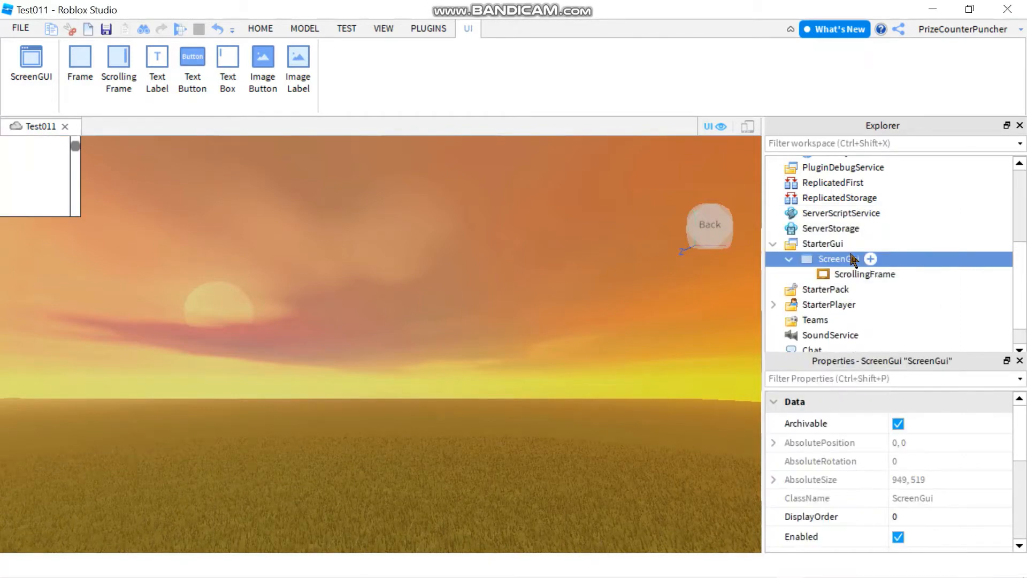
# Step: Reposition the ScrollingFrame and stretch its edges to a 258 by 357 panel
pyautogui.click(864, 274)
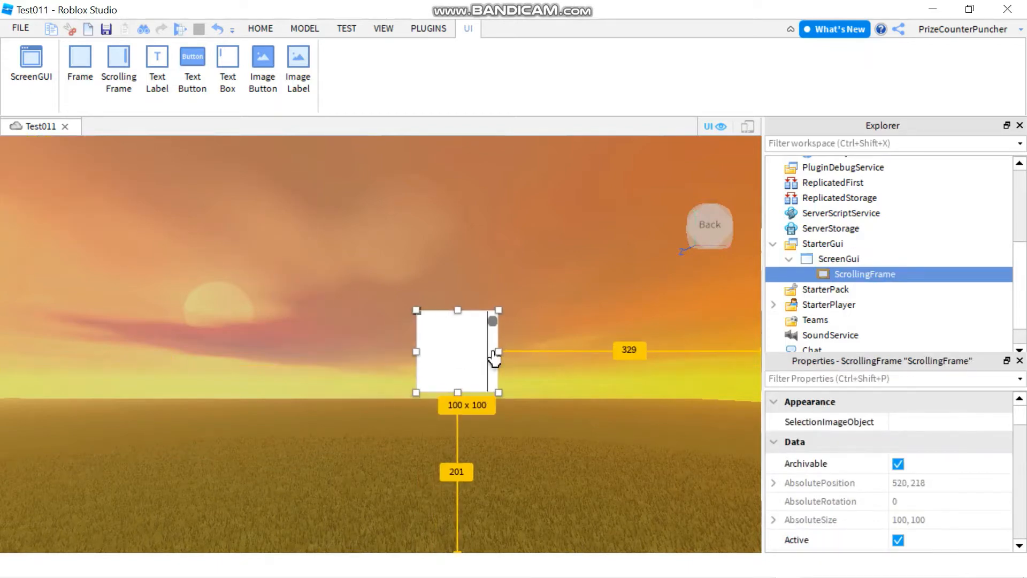
pyautogui.moveTo(498, 350)
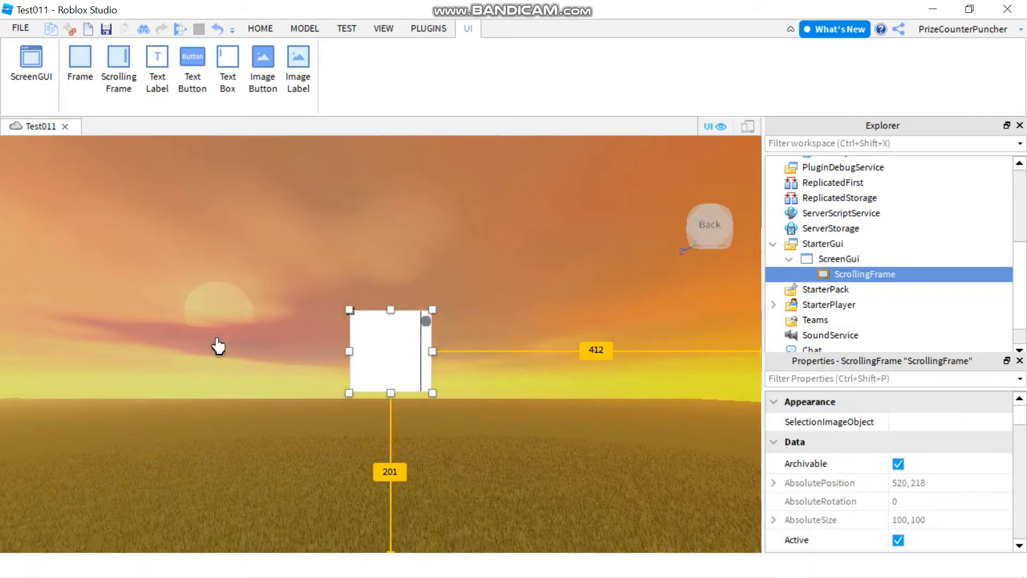
pyautogui.moveTo(391, 350); pyautogui.dragTo(134, 282)
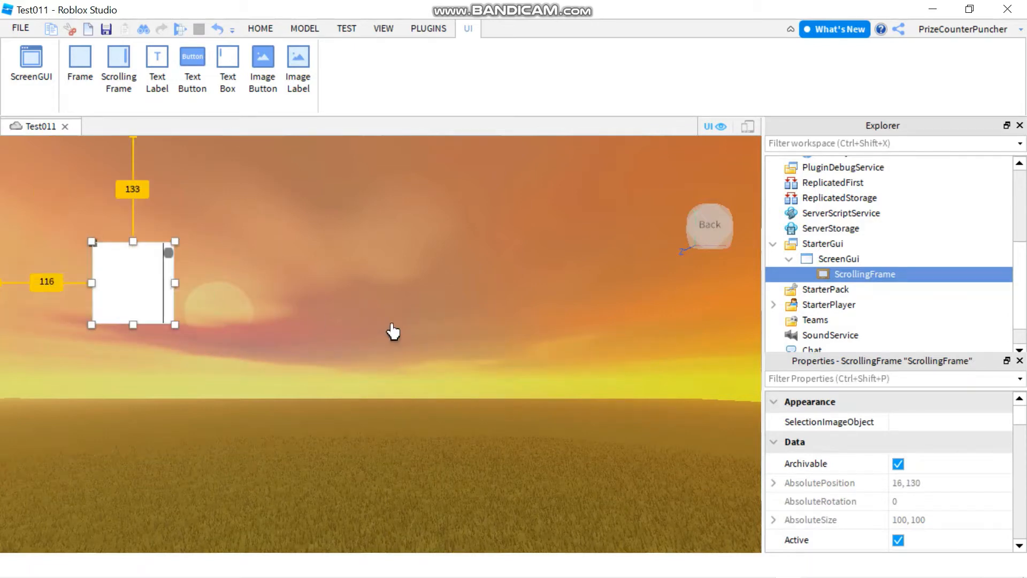
pyautogui.moveTo(133, 282); pyautogui.dragTo(454, 323)
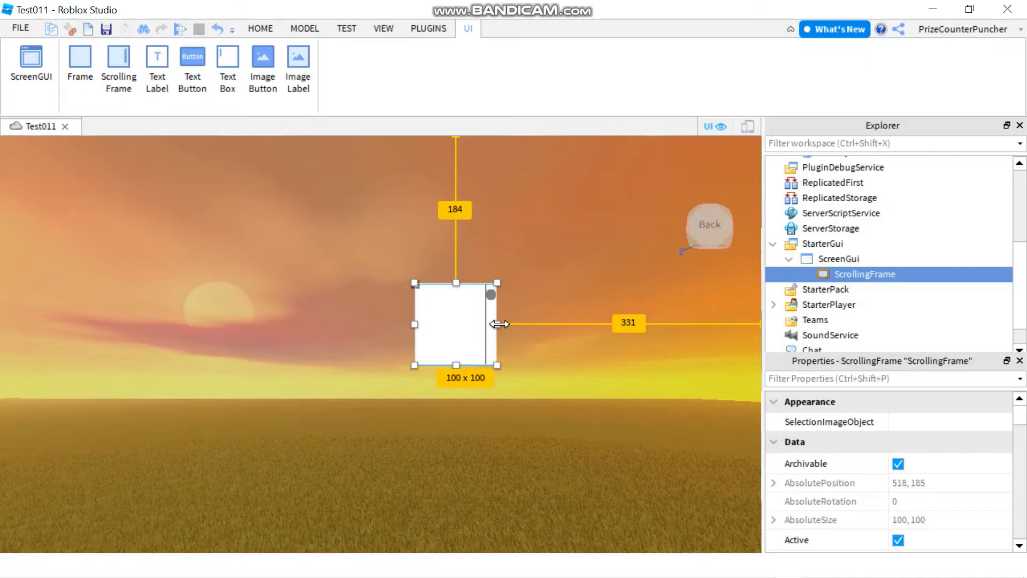
pyautogui.moveTo(499, 323); pyautogui.dragTo(623, 323)
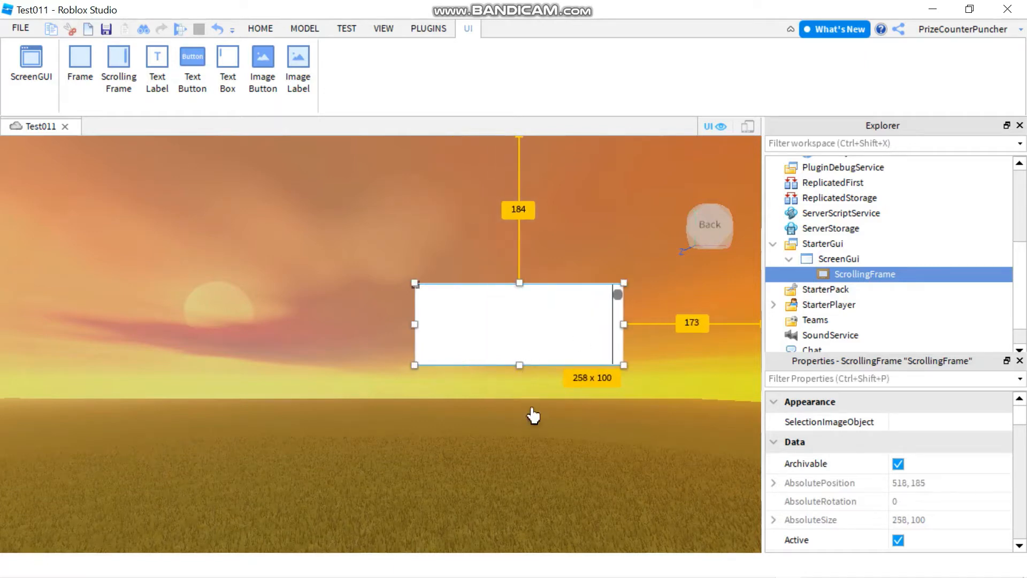
pyautogui.moveTo(519, 293)
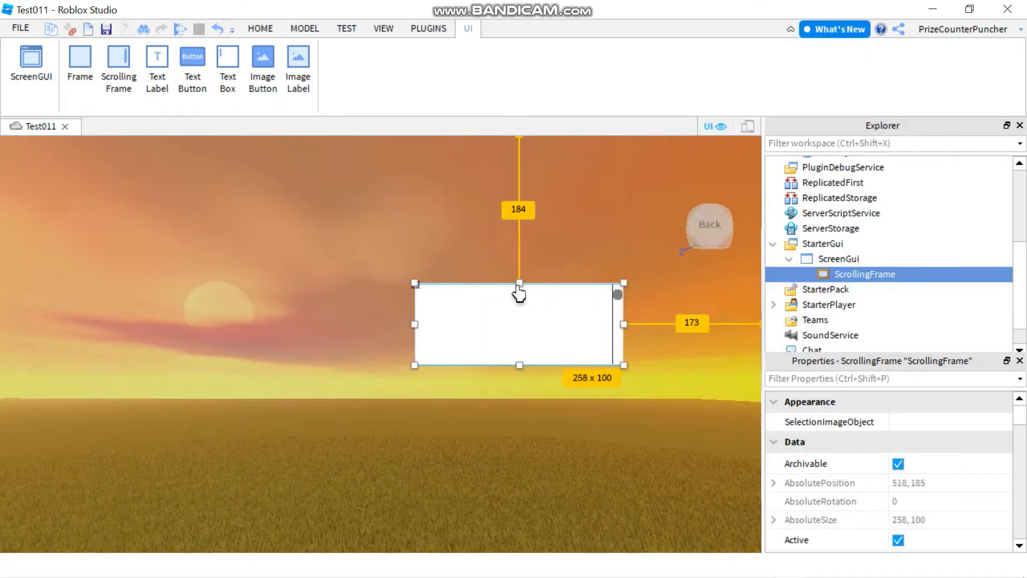
pyautogui.moveTo(519, 366); pyautogui.dragTo(517, 377)
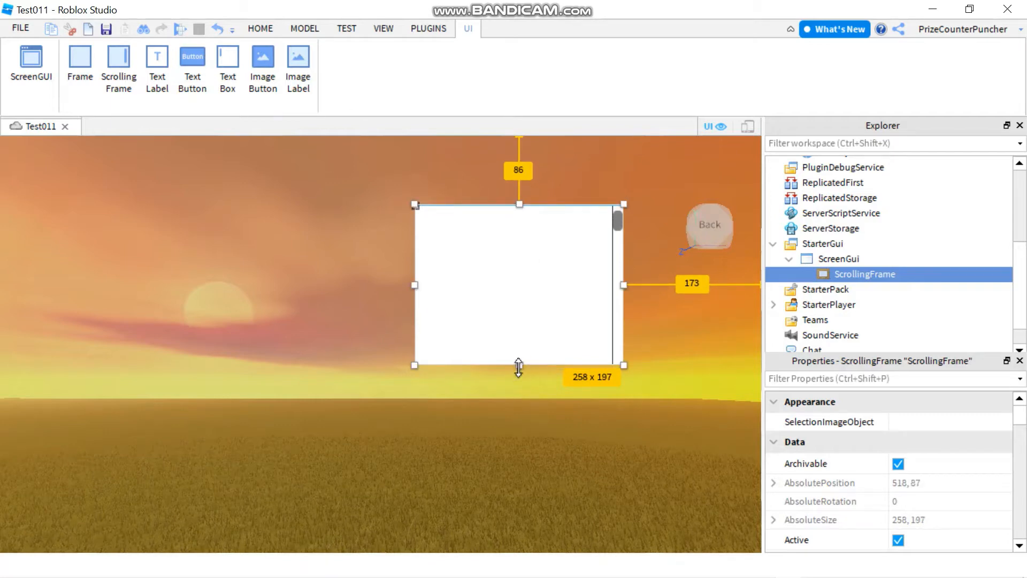
pyautogui.moveTo(519, 366); pyautogui.dragTo(518, 494)
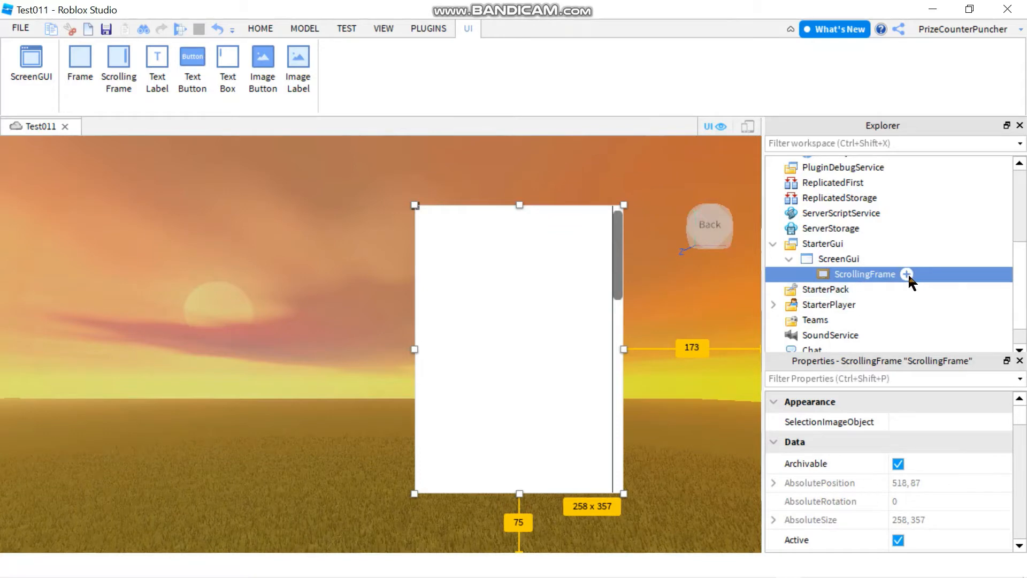
# Step: Insert an ImageLabel into the ScrollingFrame and duplicate it into four labels
pyautogui.click(908, 274)
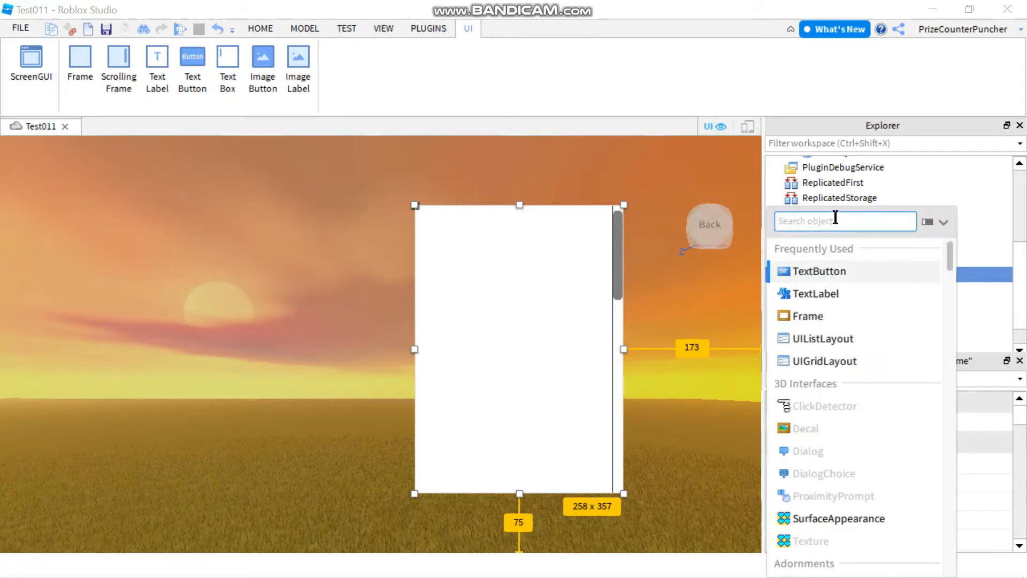
pyautogui.write('ima')
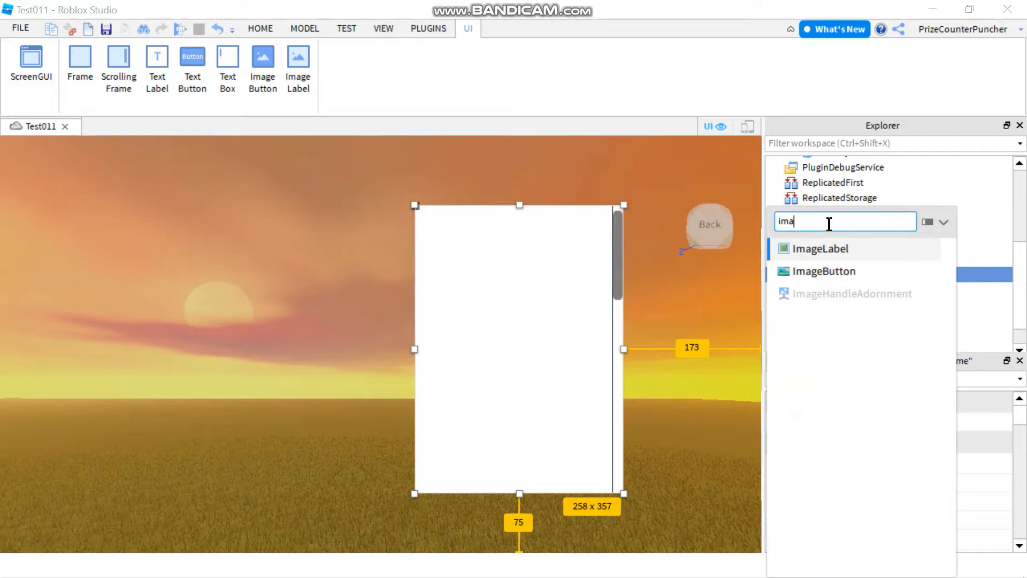
pyautogui.click(821, 248)
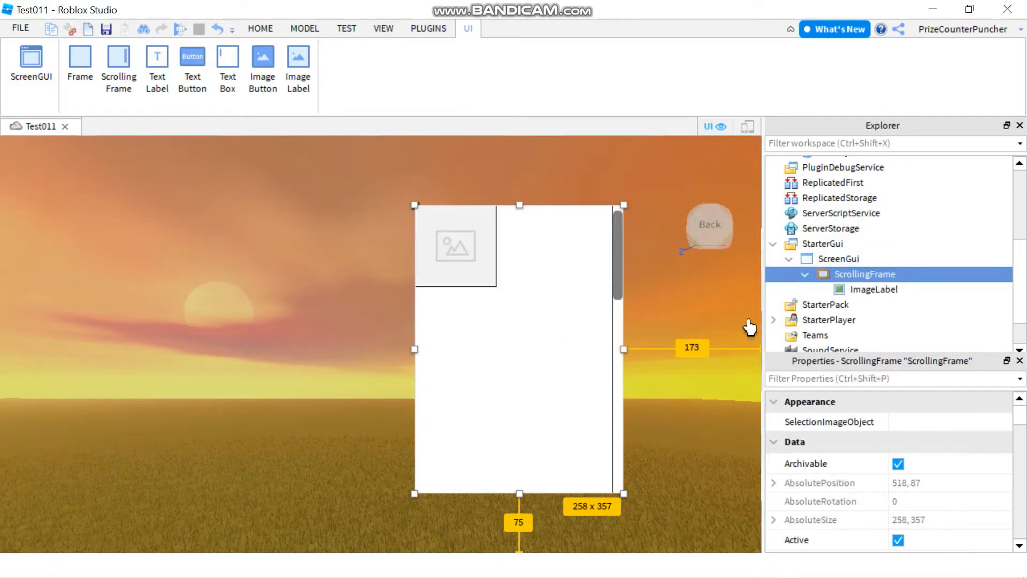
pyautogui.click(874, 289)
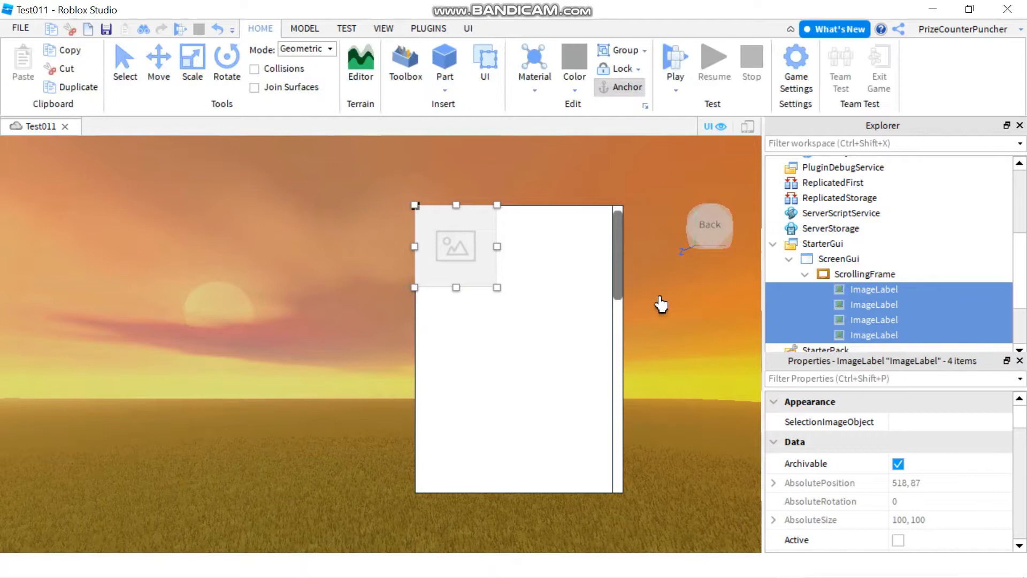
pyautogui.moveTo(555, 189)
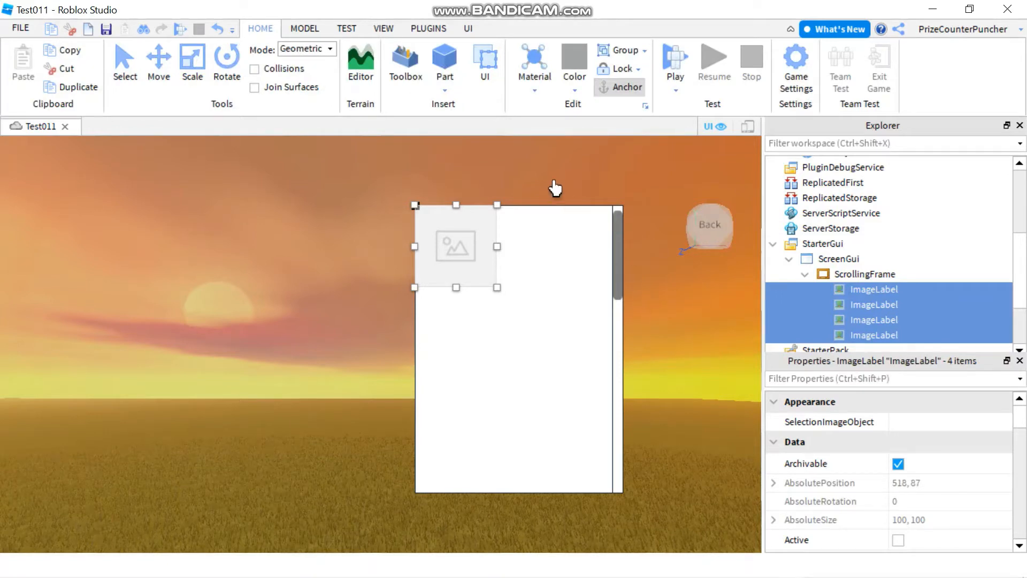
# Step: Set the first ImageLabel's Image to Toolbox skybox asset 240502471
pyautogui.click(404, 62)
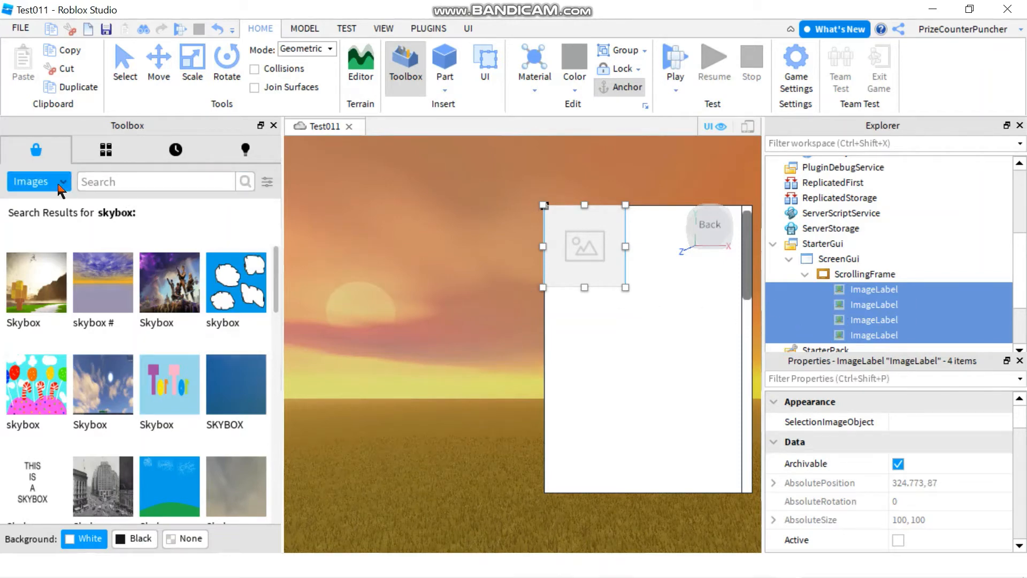
pyautogui.moveTo(35, 282)
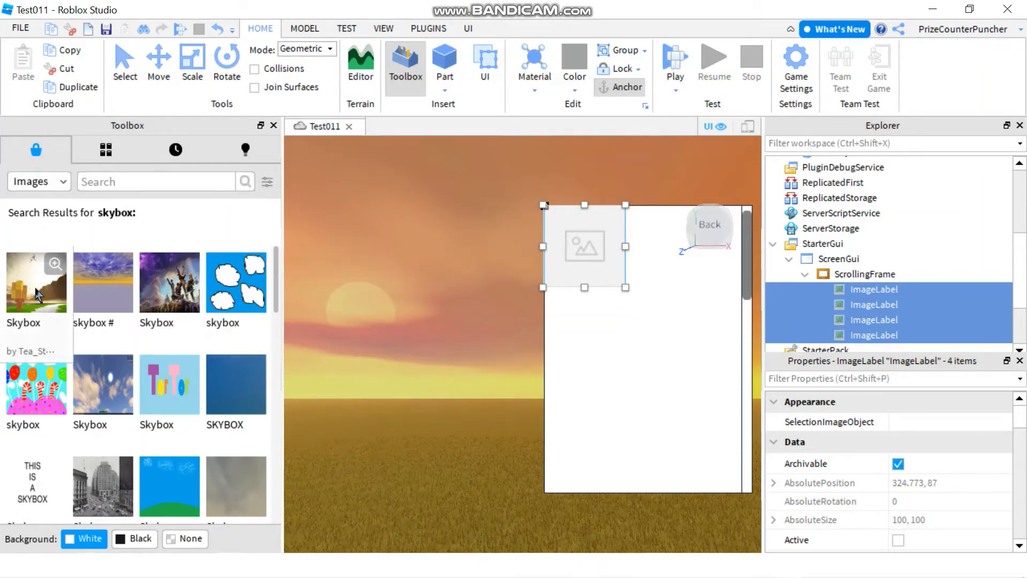
pyautogui.rightClick(36, 282)
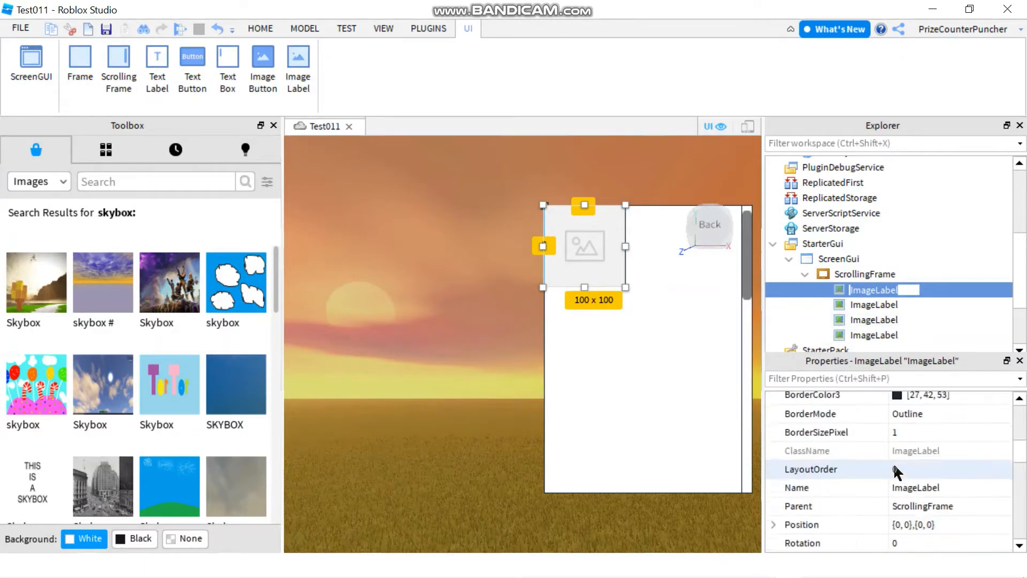
pyautogui.scroll(-3)
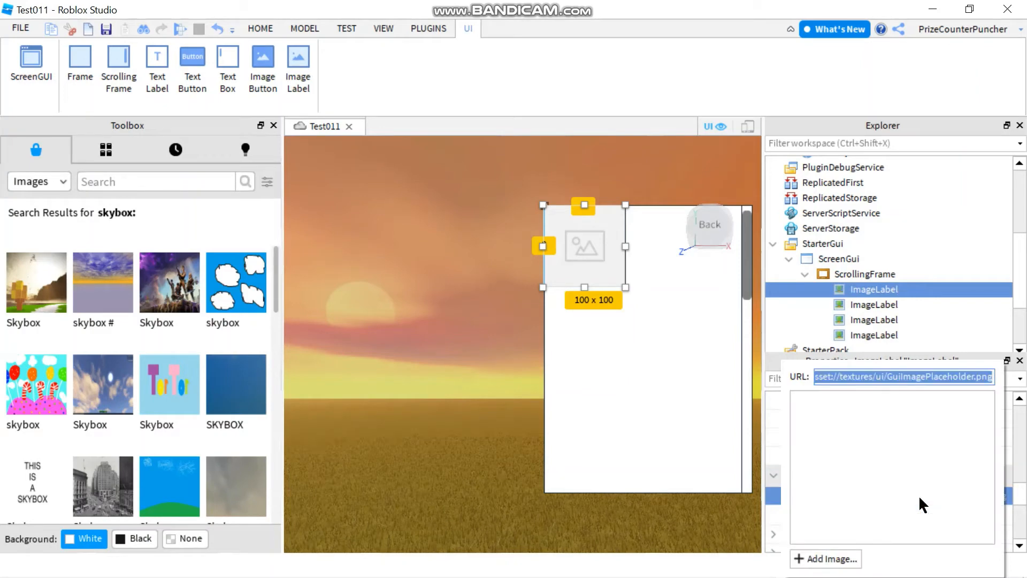
pyautogui.write('240502471')
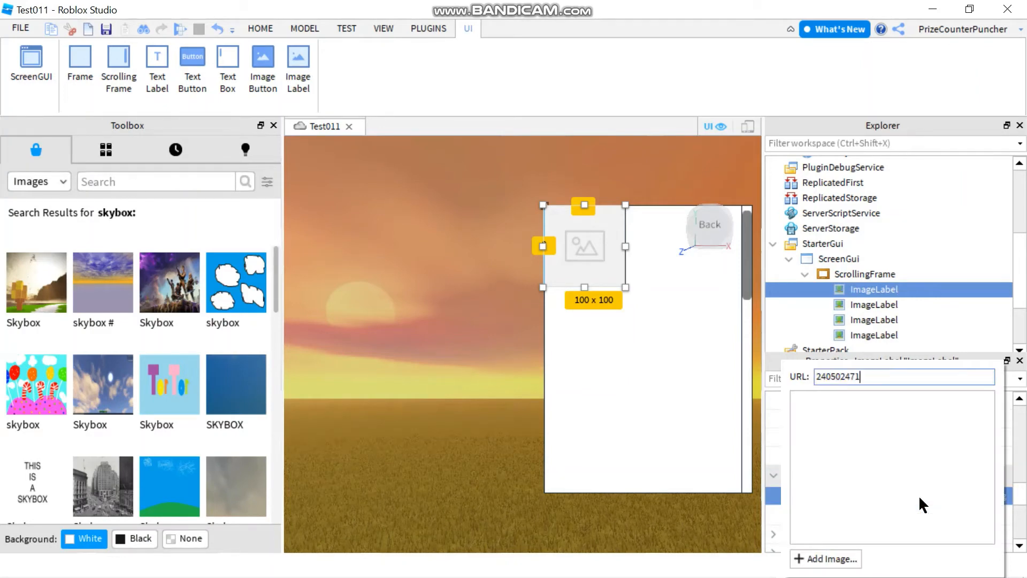
pyautogui.click(827, 558)
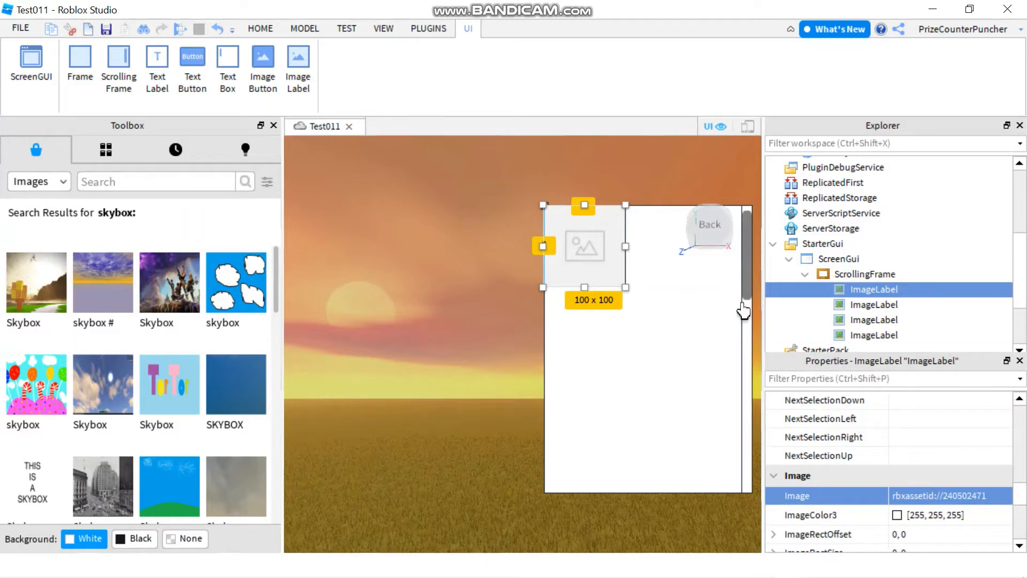
pyautogui.click(874, 304)
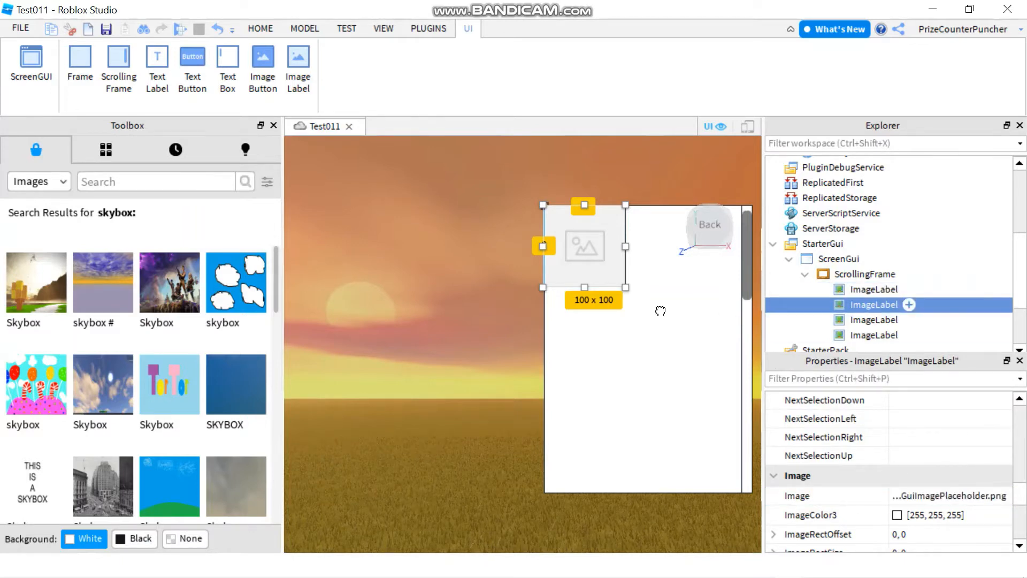
pyautogui.rightClick(102, 282)
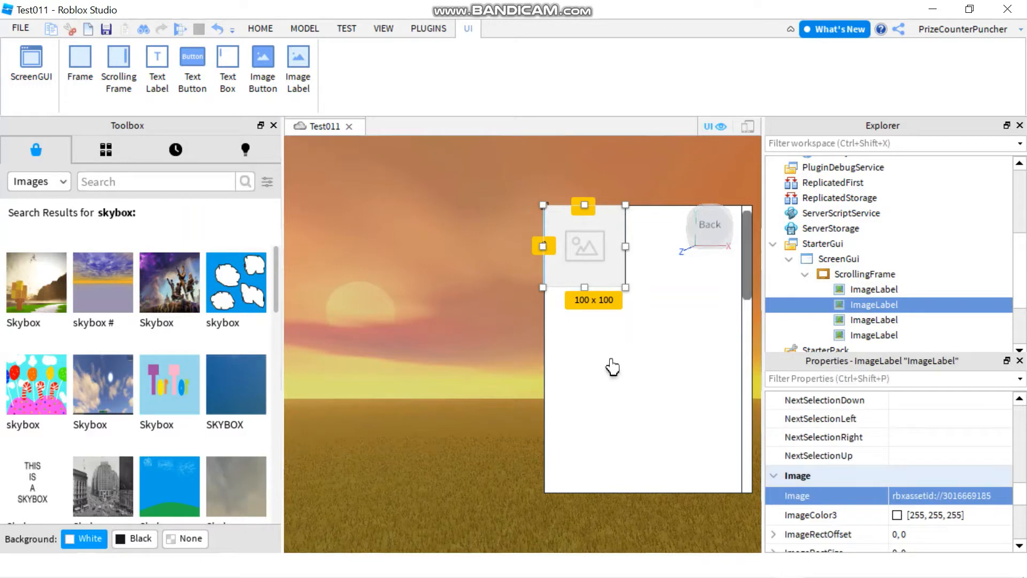
pyautogui.moveTo(596, 275)
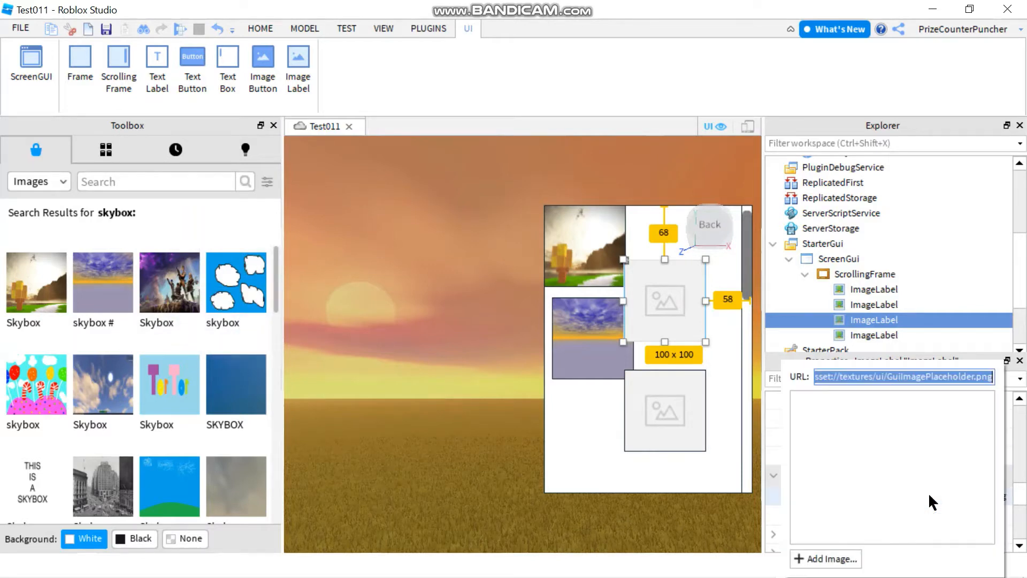
pyautogui.write('3096436411')
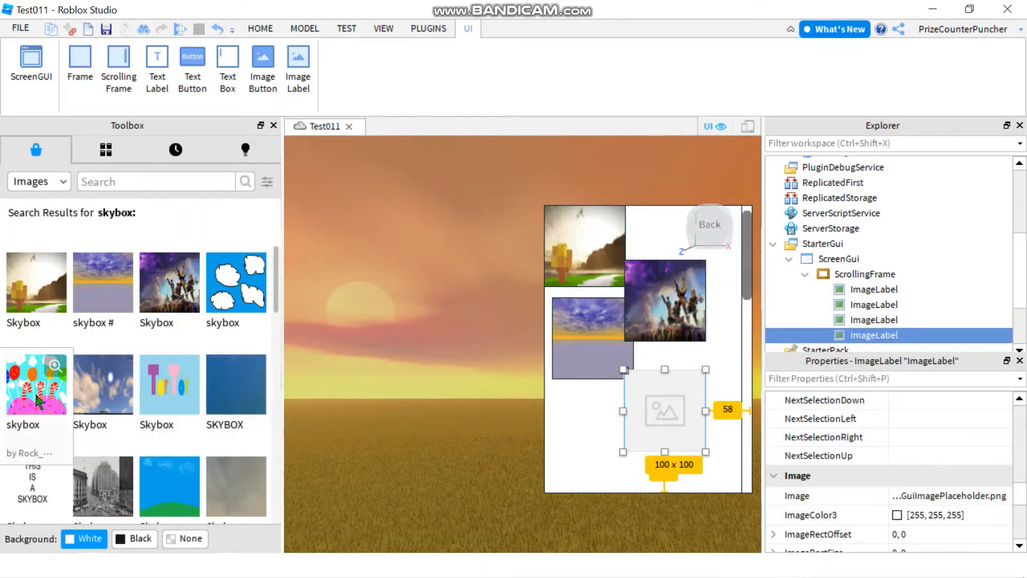
pyautogui.rightClick(36, 384)
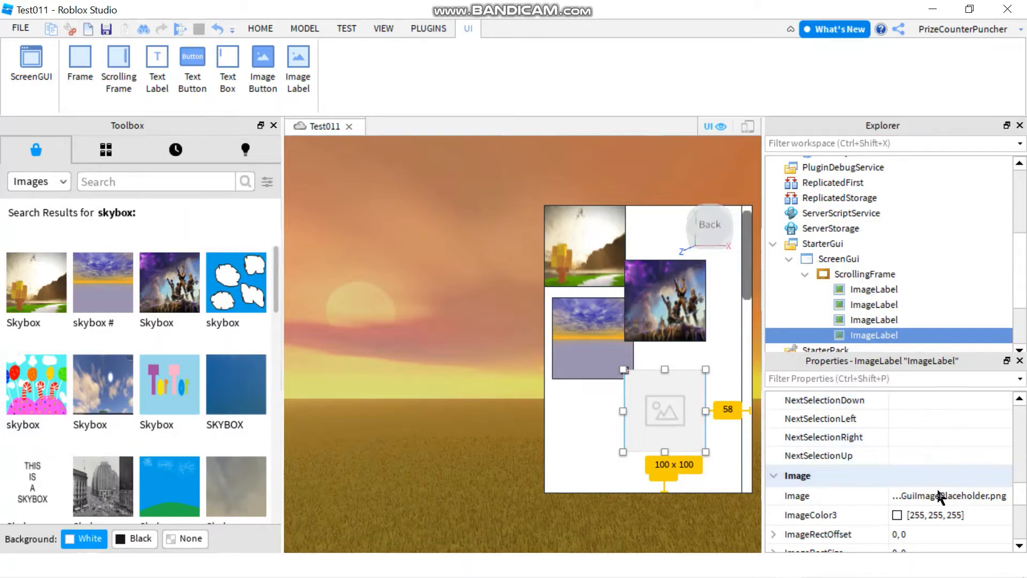
pyautogui.click(949, 495)
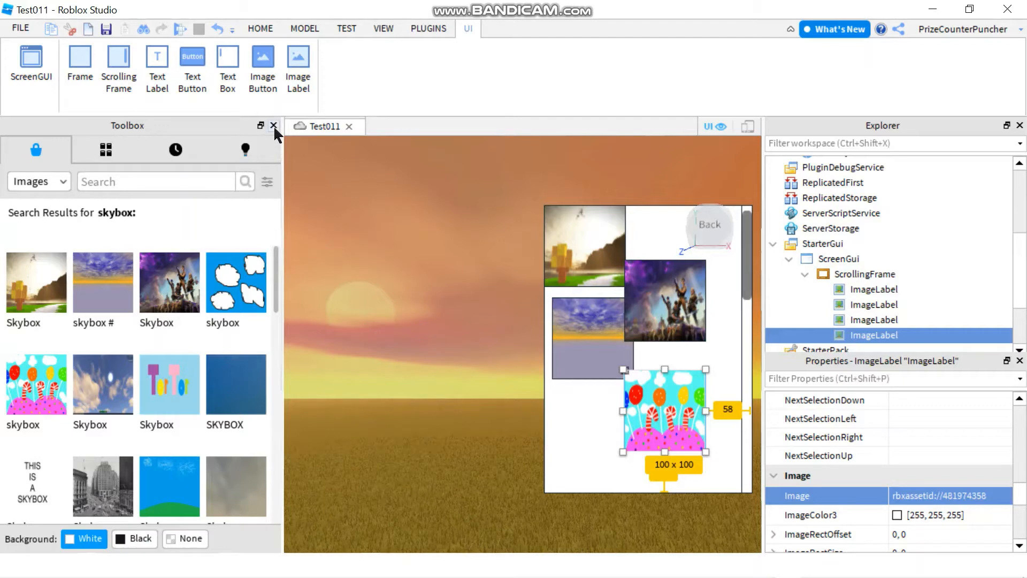
# Step: Close the Toolbox and select the four ImageLabels in Explorer
pyautogui.click(274, 125)
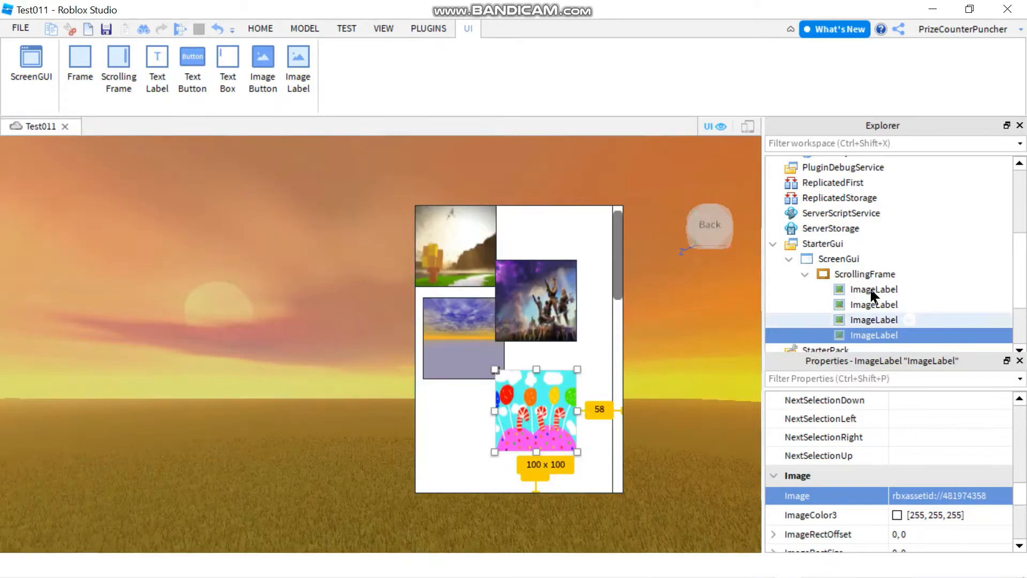
pyautogui.click(873, 289)
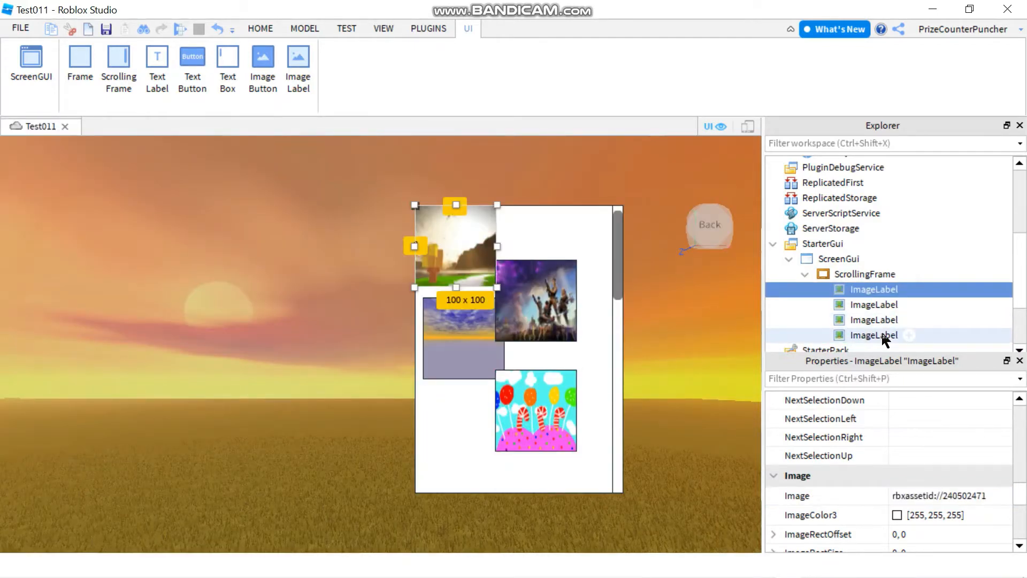
pyautogui.click(873, 305)
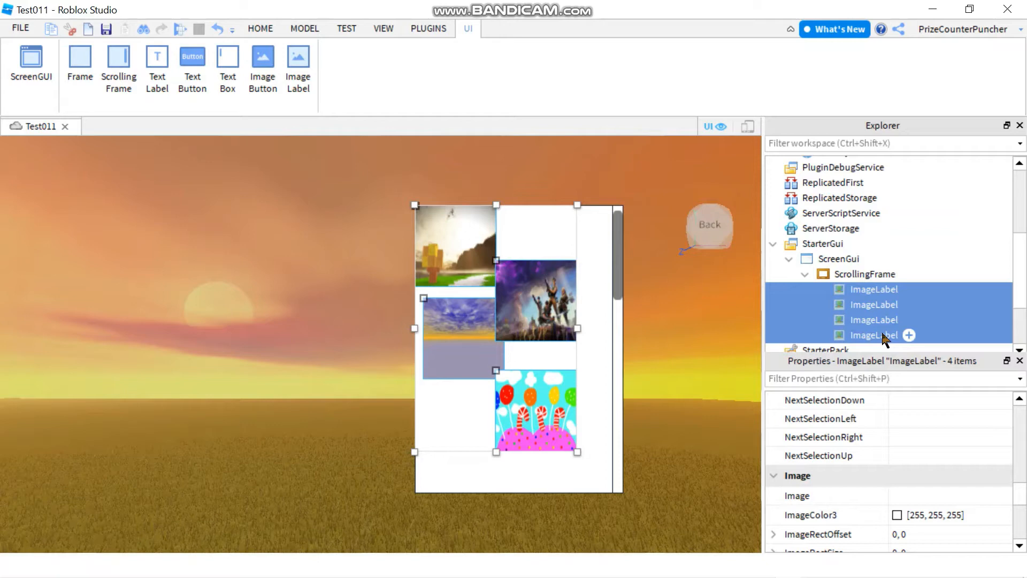
pyautogui.moveTo(657, 382)
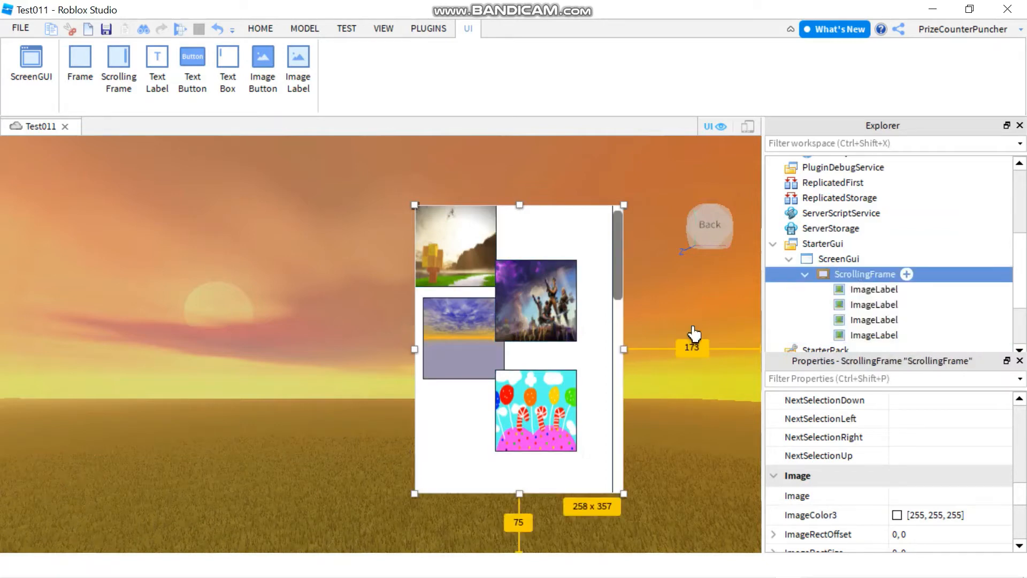
pyautogui.click(874, 320)
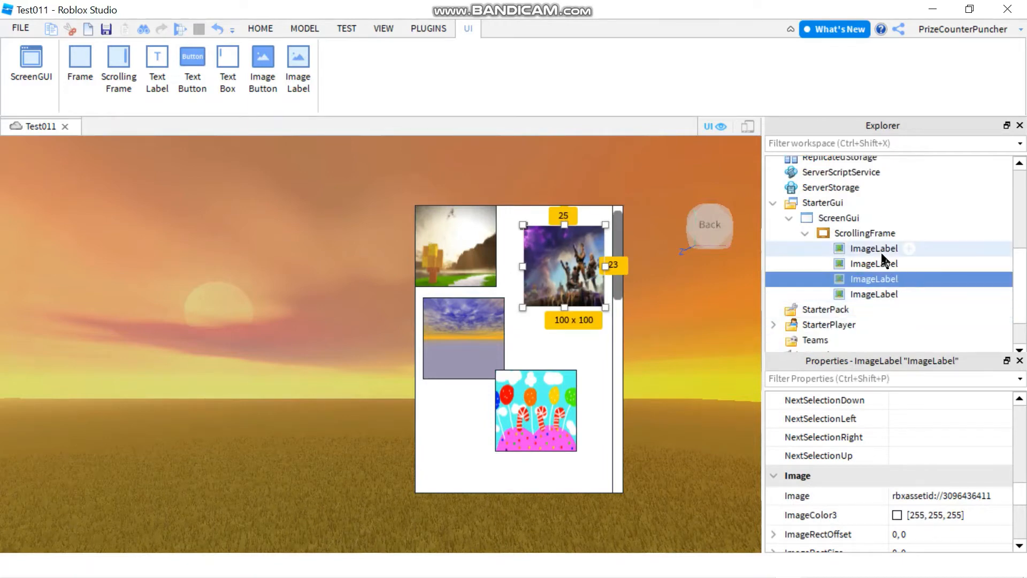
# Step: Duplicate the four ImageLabels and drag one copy to a new spot
pyautogui.click(872, 248)
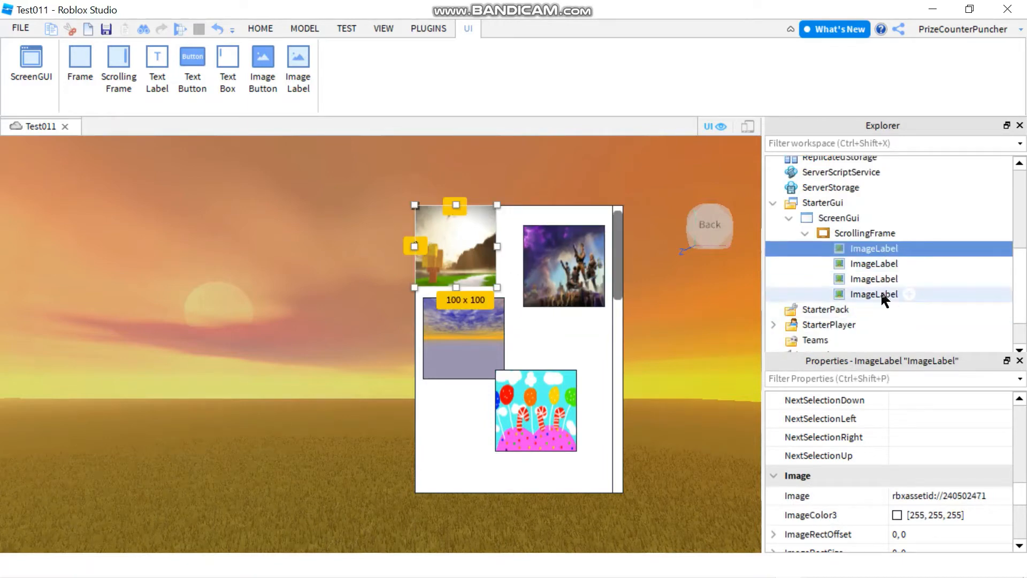
pyautogui.click(873, 294)
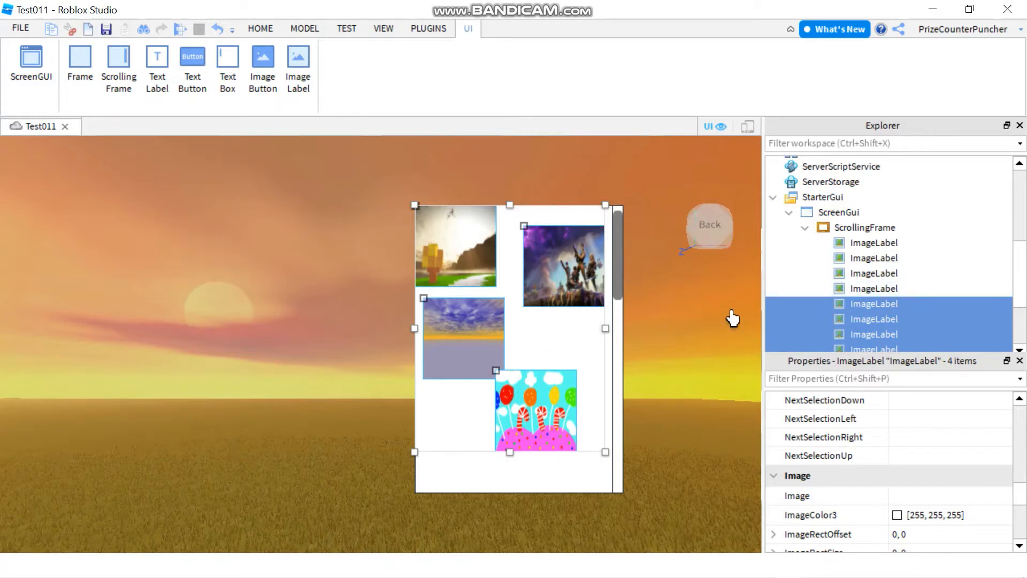
pyautogui.click(865, 227)
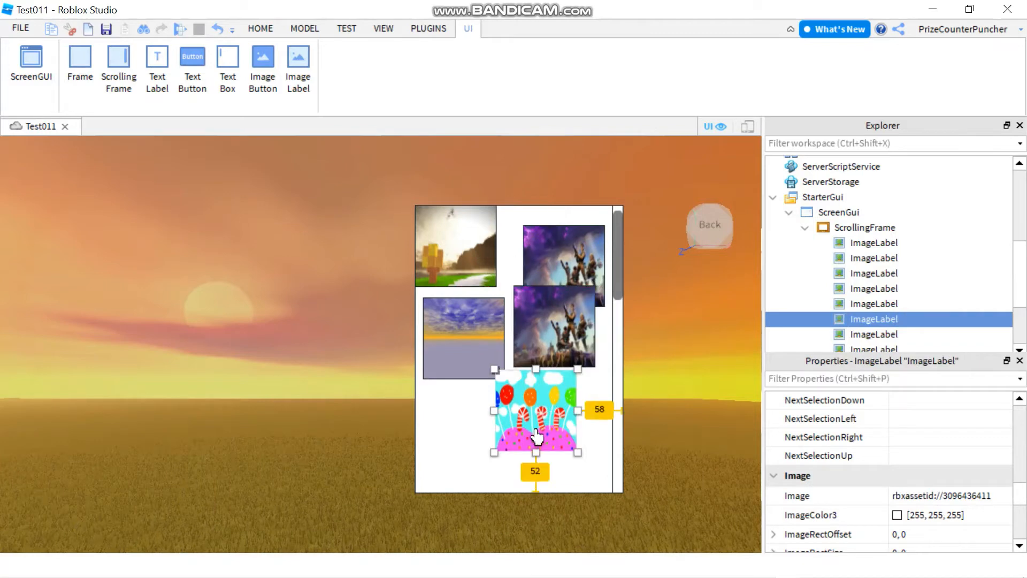
pyautogui.moveTo(536, 434); pyautogui.dragTo(572, 449)
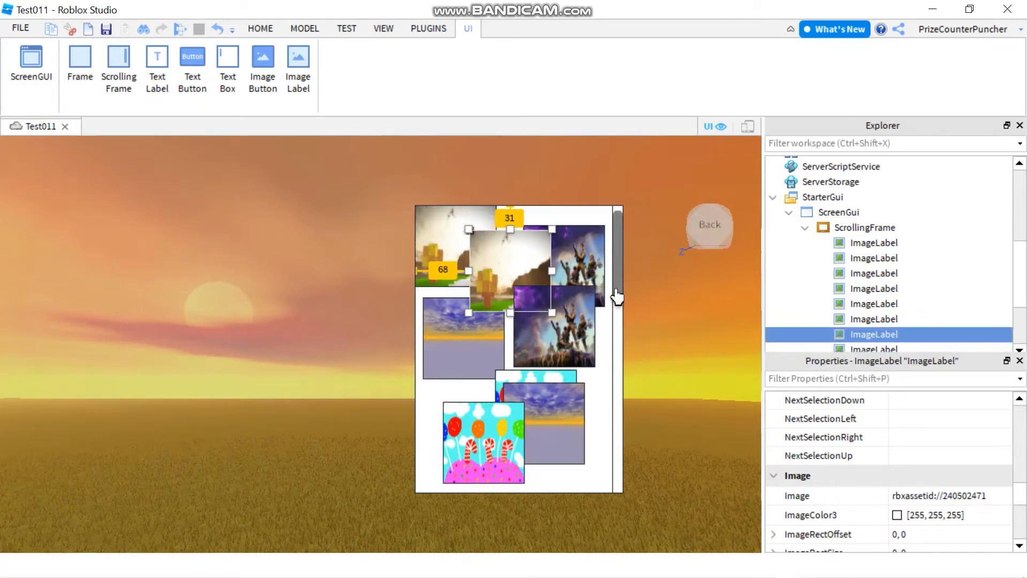
# Step: Clear the selection and spread the eight pictures further down the ScrollingFrame
pyautogui.click(260, 28)
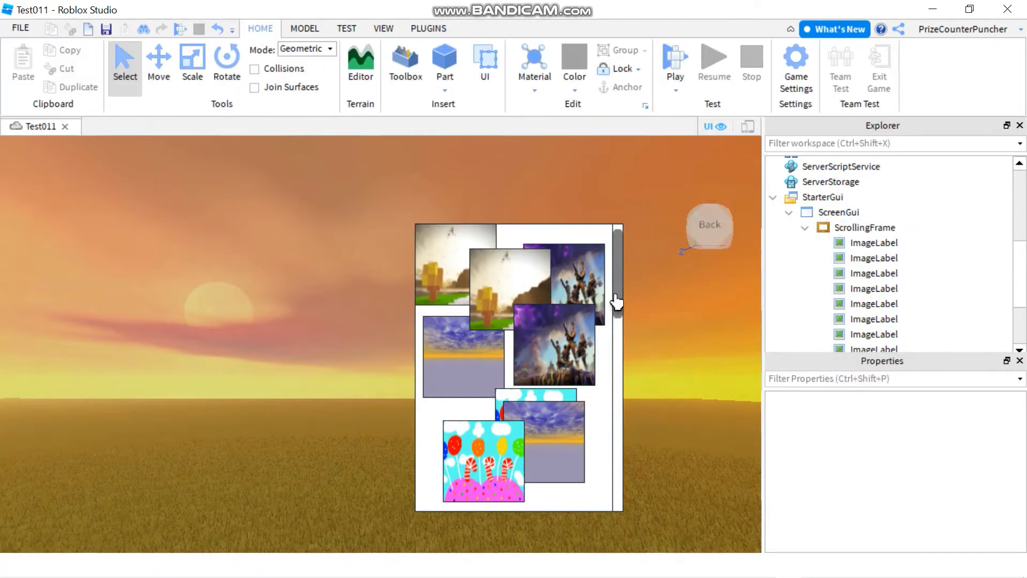
pyautogui.scroll(-3)
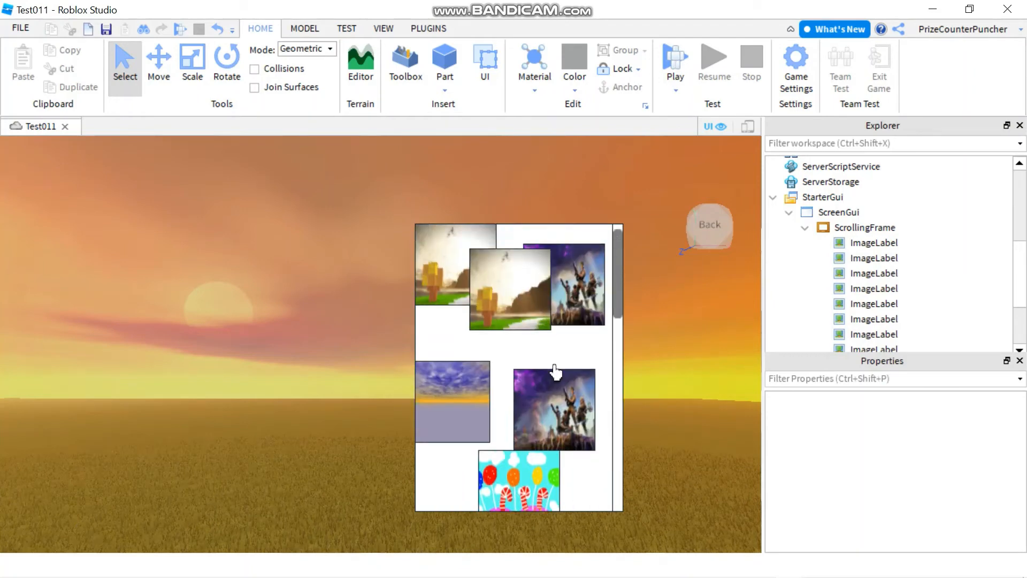
pyautogui.moveTo(517, 379)
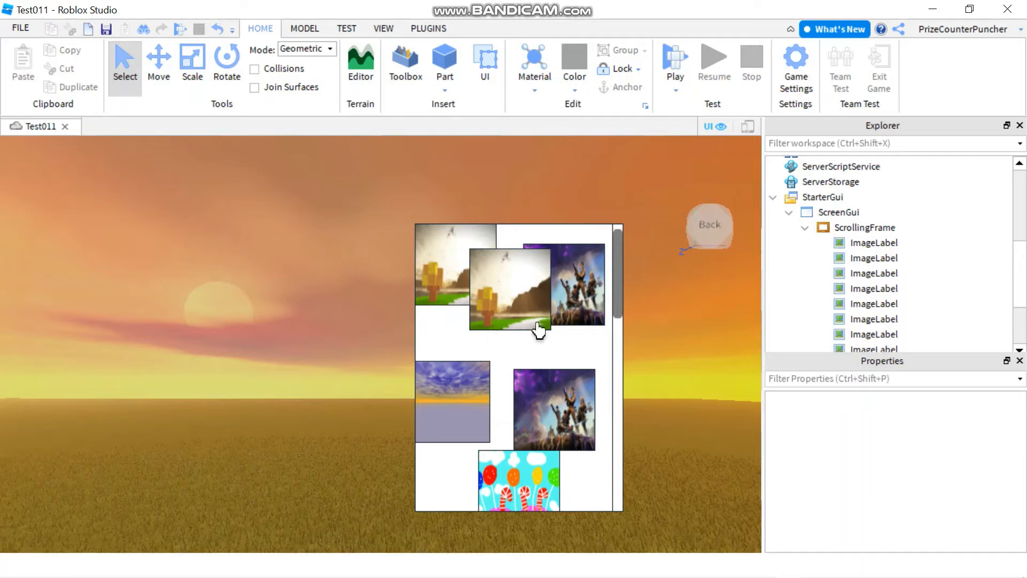
pyautogui.click(864, 227)
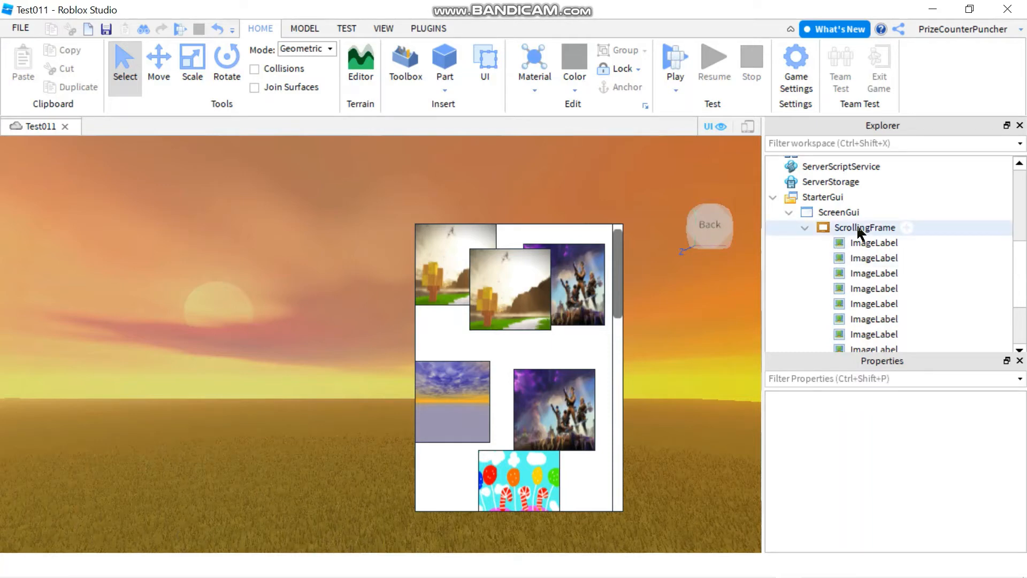
# Step: Insert a UIListLayout into the ScrollingFrame by searching 'uilis'
pyautogui.click(864, 228)
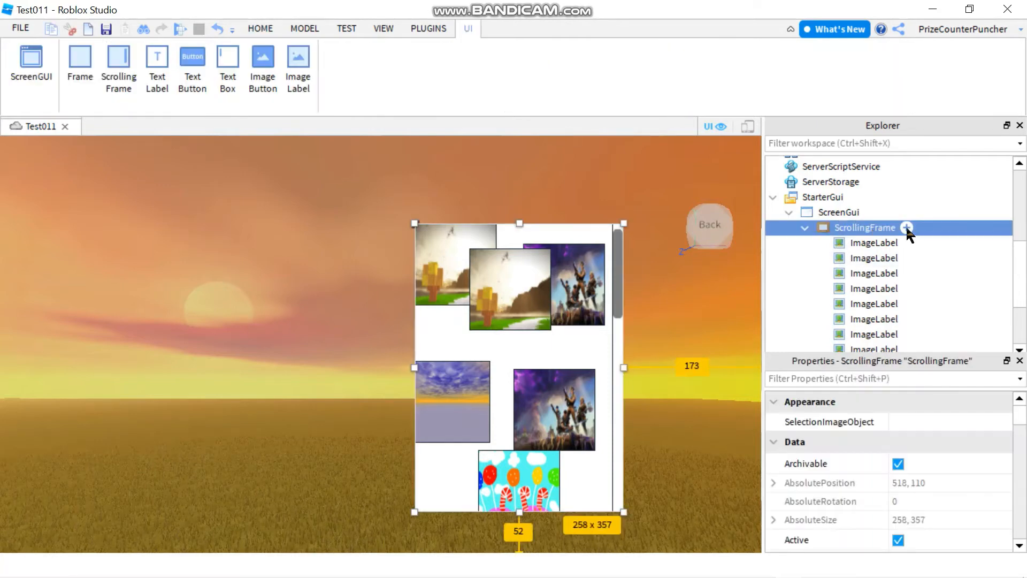
pyautogui.click(907, 228)
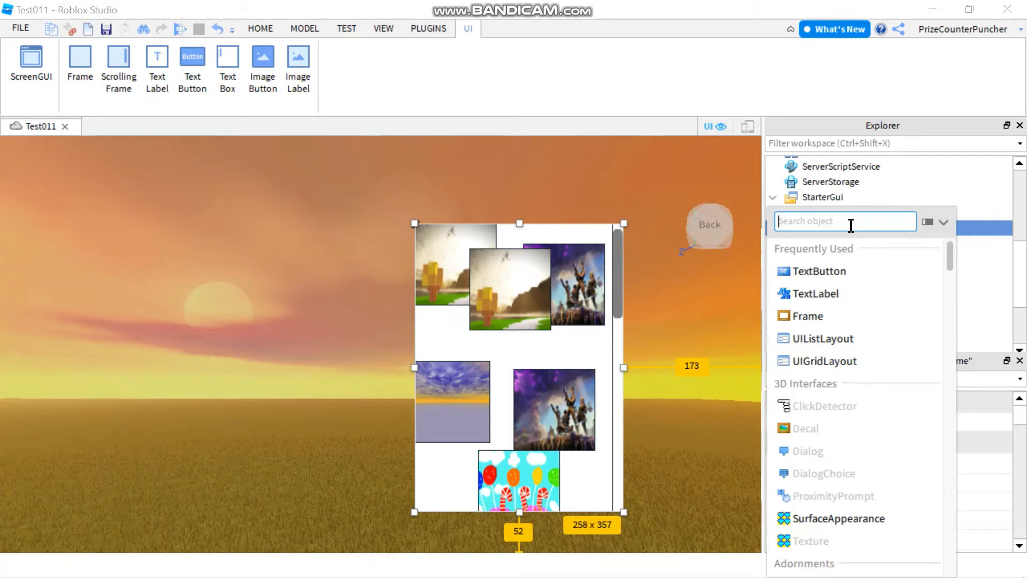
pyautogui.write('u')
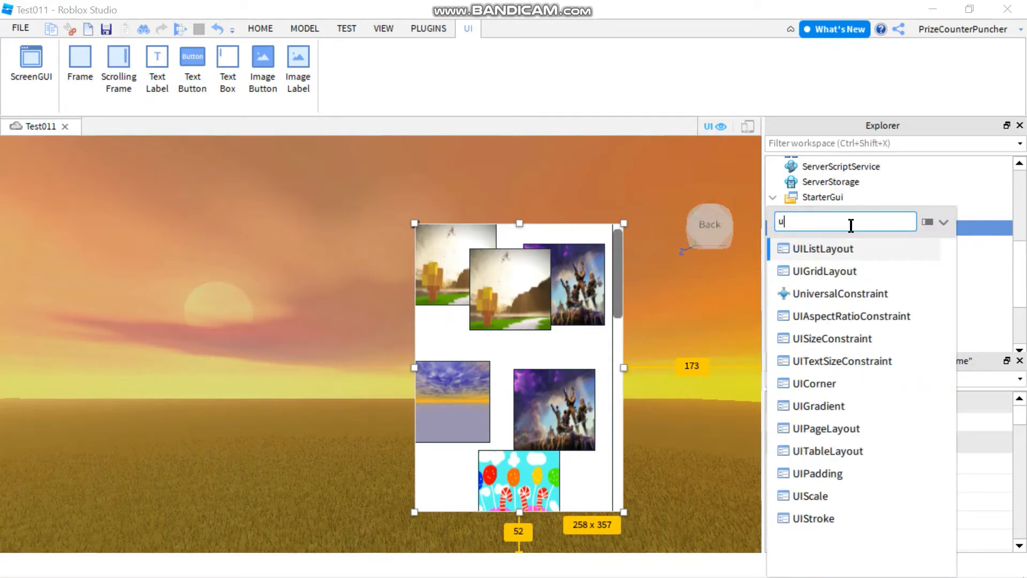
pyautogui.write('ilis')
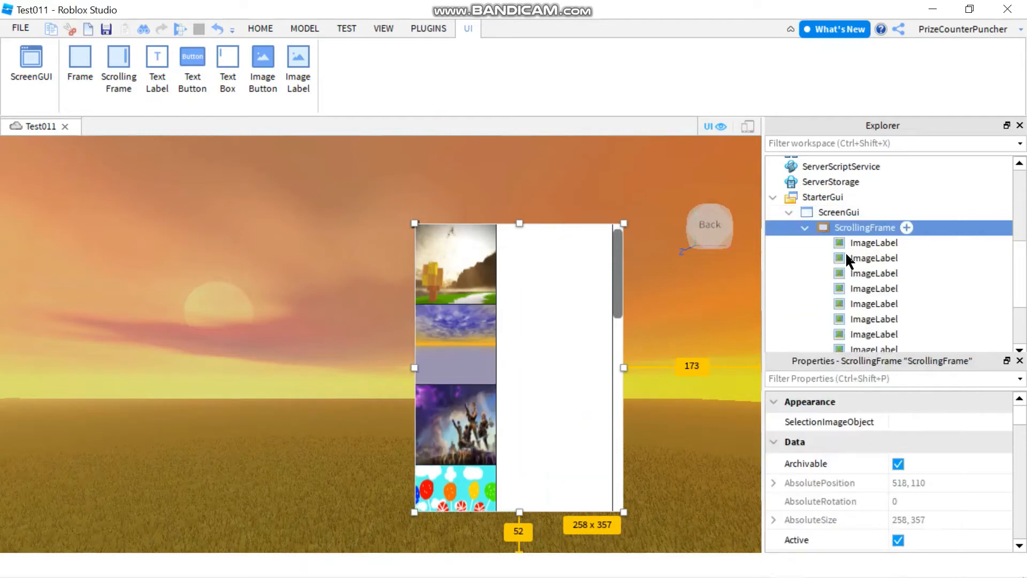
pyautogui.click(907, 227)
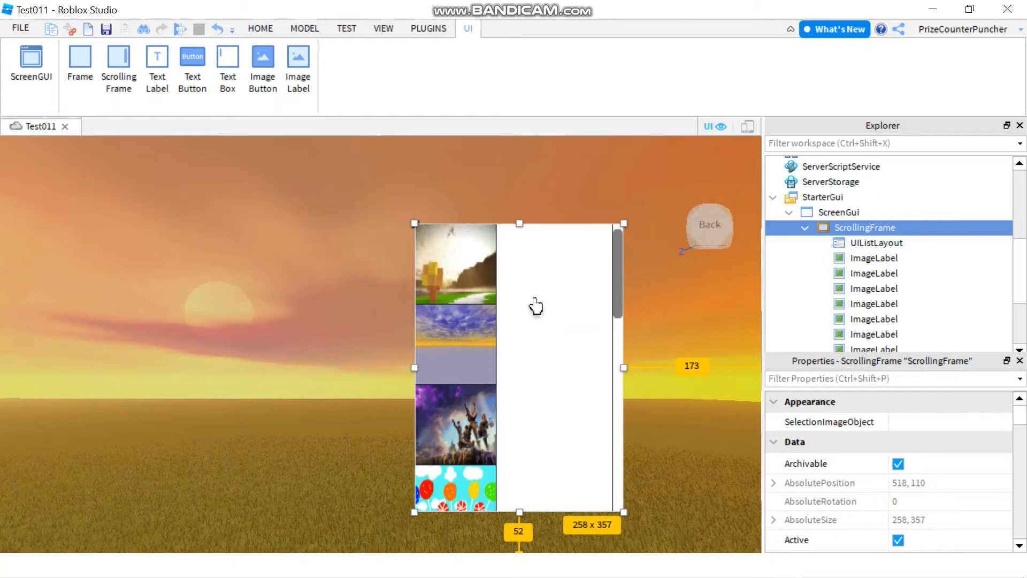
pyautogui.moveTo(577, 317)
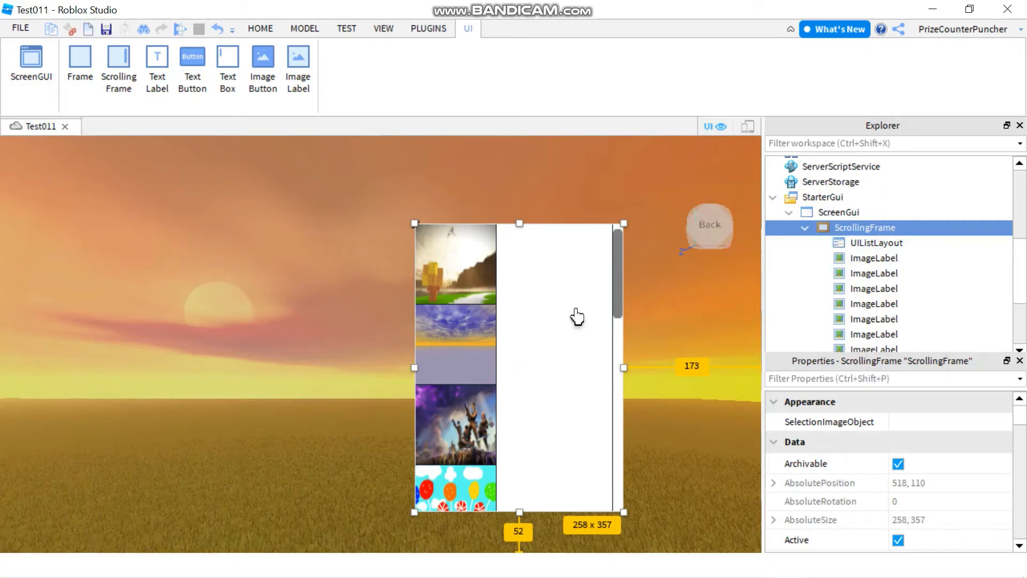
pyautogui.moveTo(825, 272)
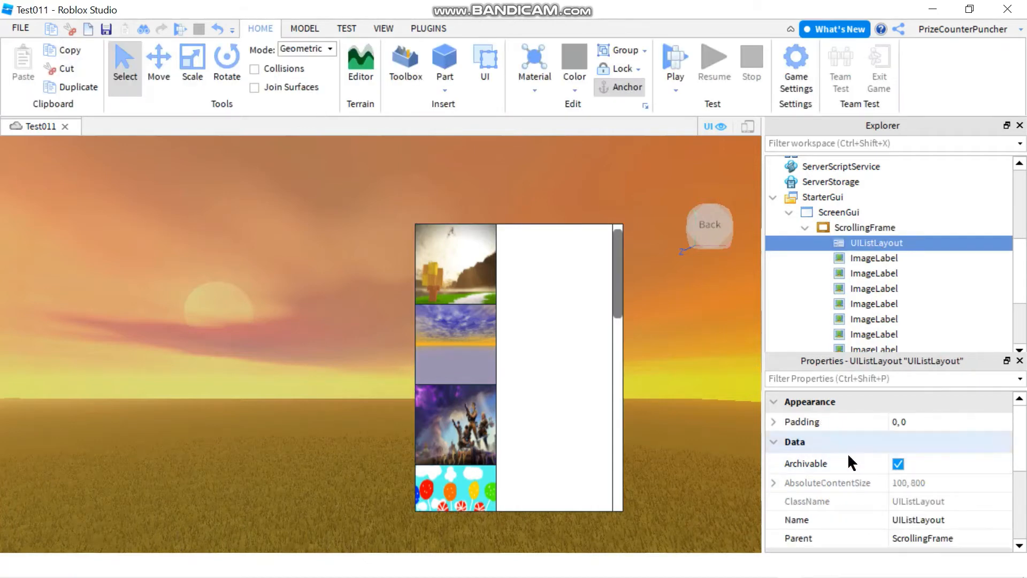
# Step: Set the UIListLayout padding to 30 and HorizontalAlignment to Center
pyautogui.click(775, 421)
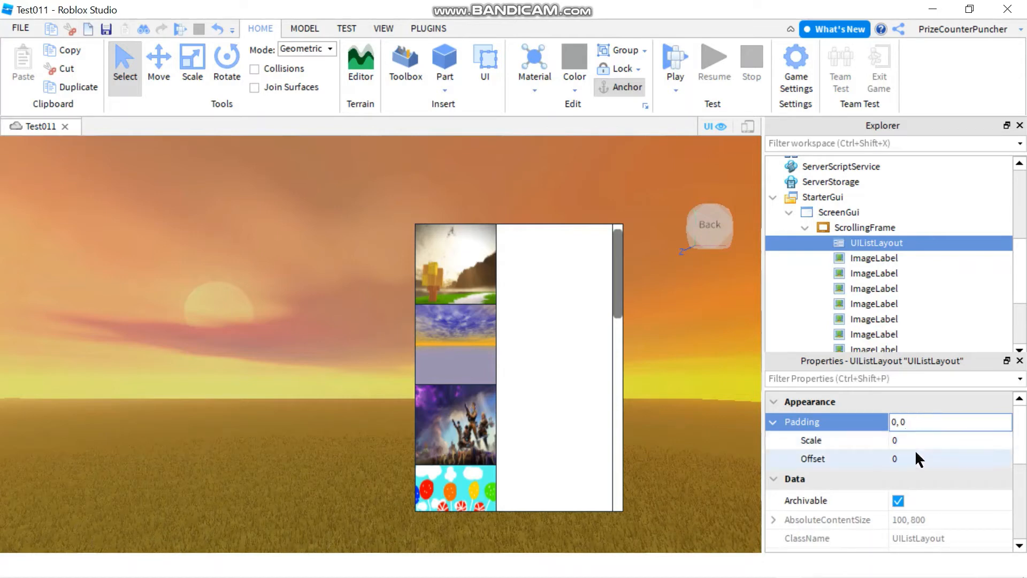
pyautogui.click(951, 421)
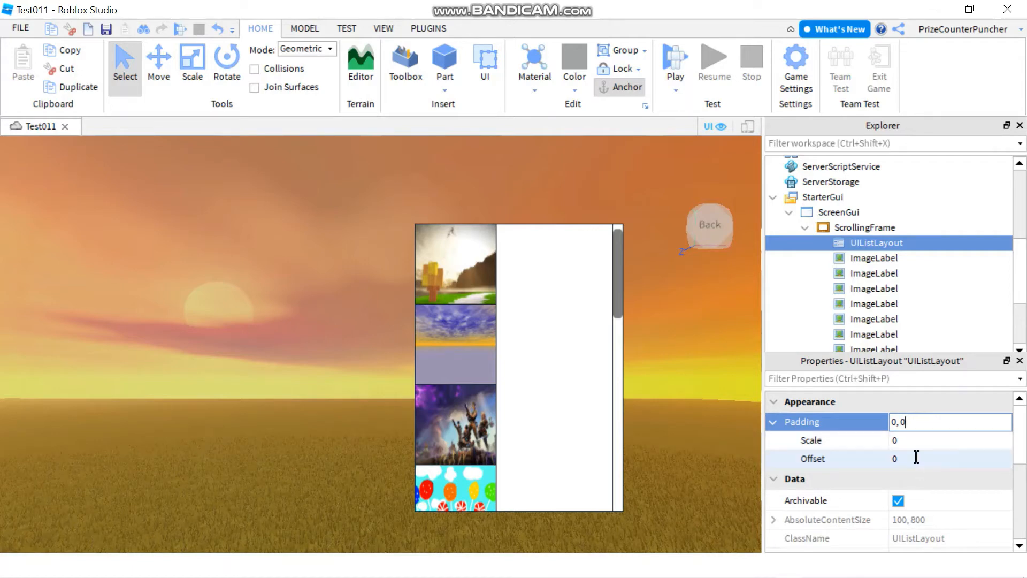
pyautogui.write('30')
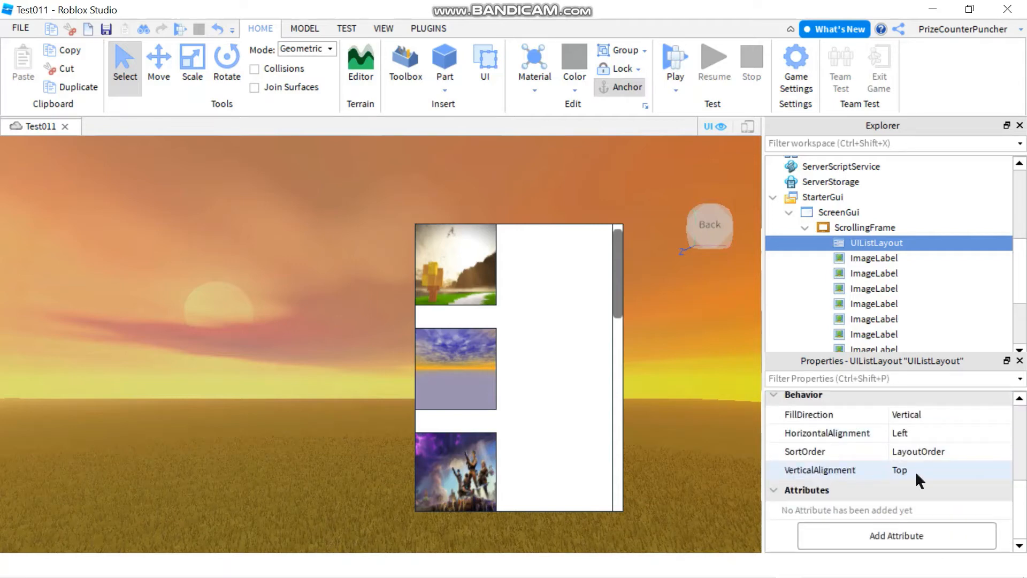
pyautogui.click(948, 470)
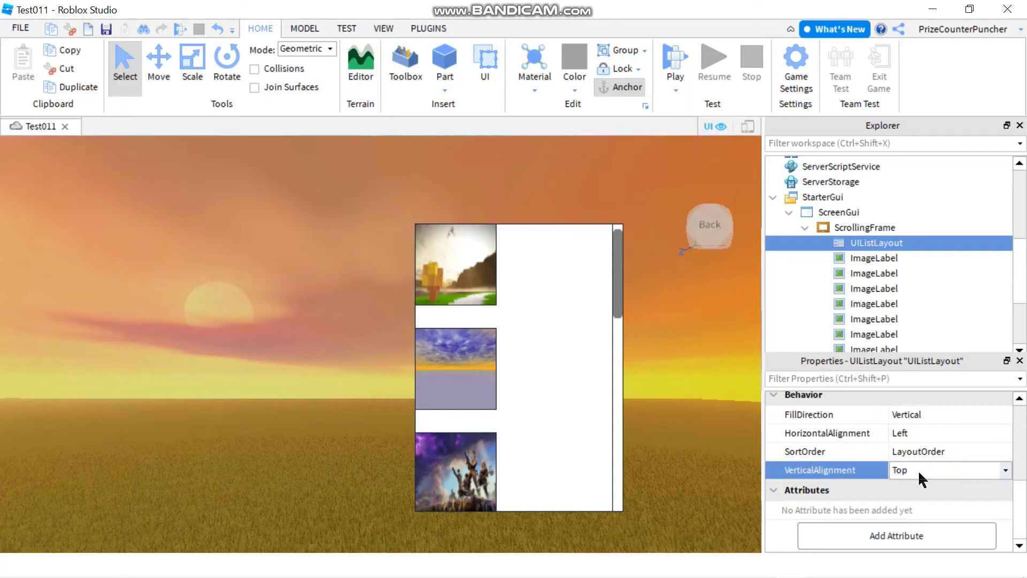
pyautogui.click(949, 469)
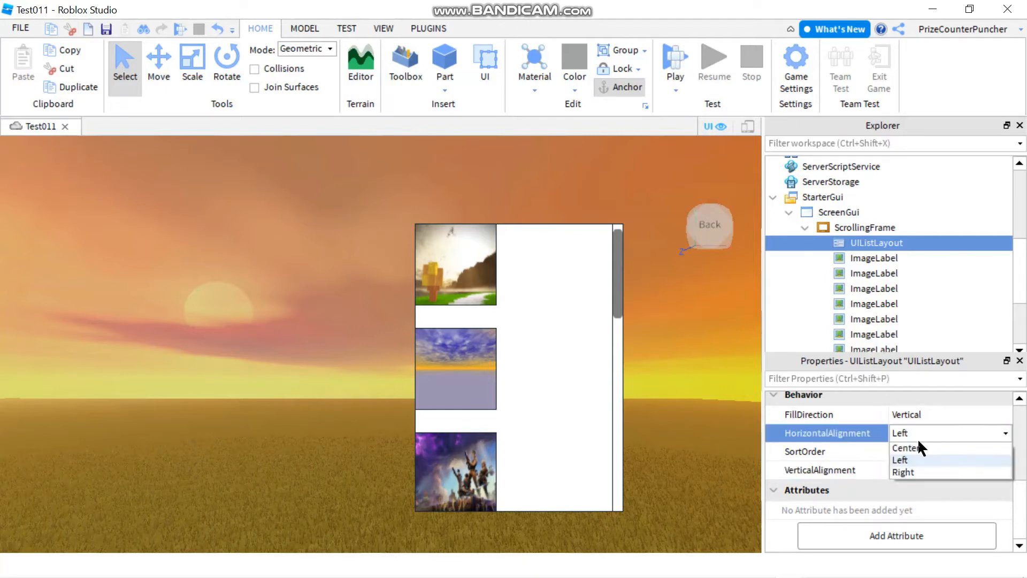
pyautogui.moveTo(922, 456)
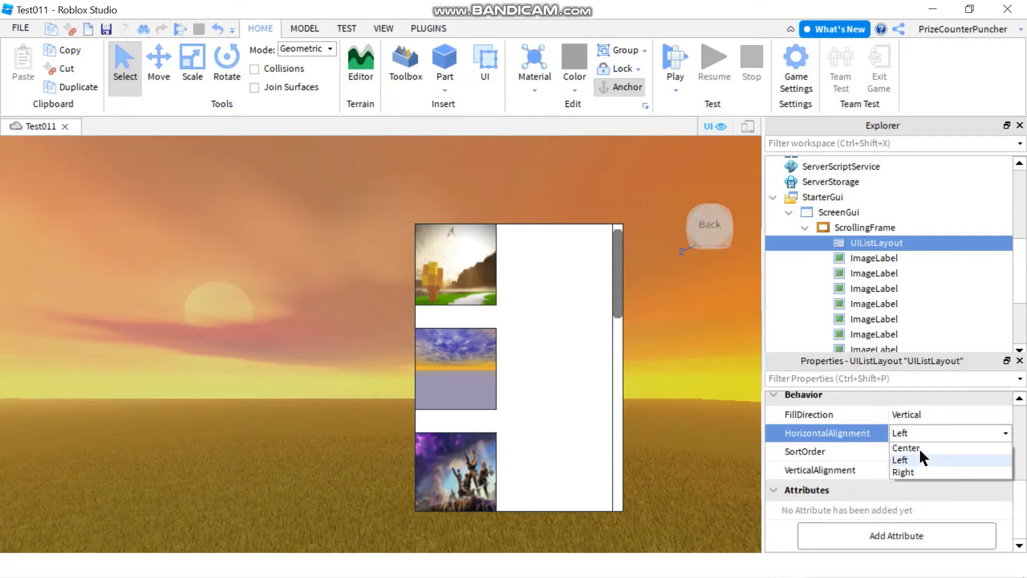
pyautogui.moveTo(906, 448)
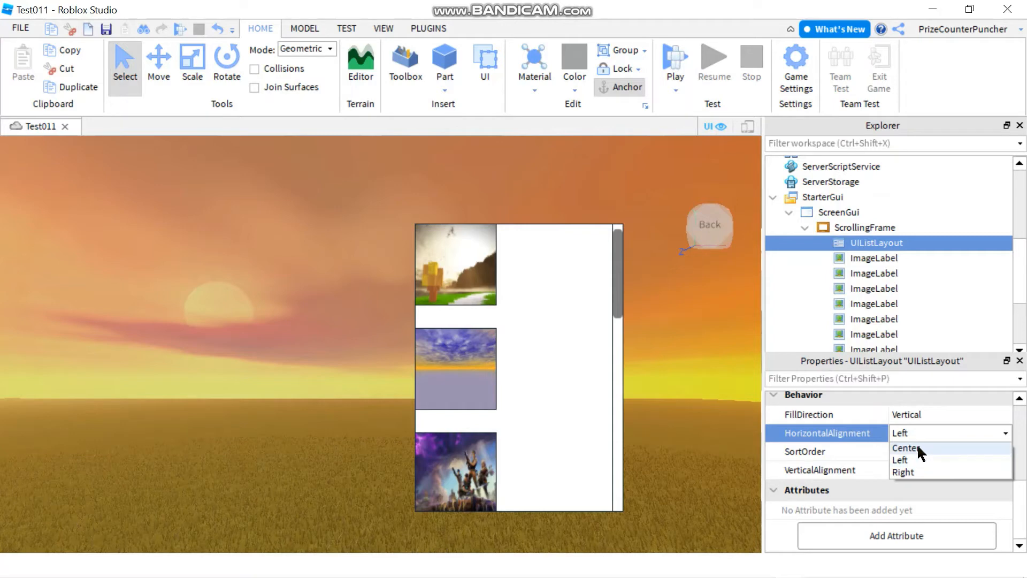
pyautogui.click(905, 448)
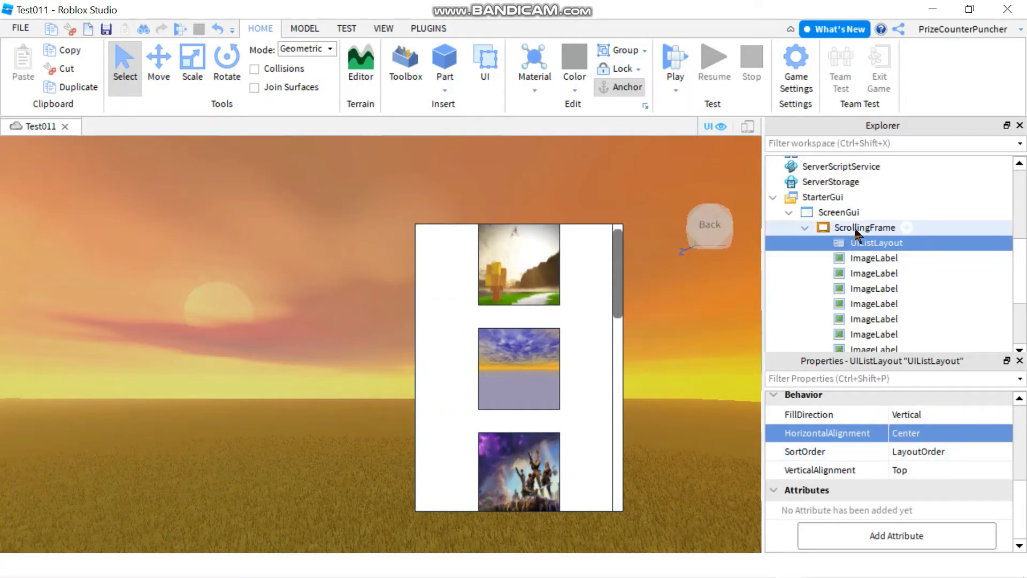
# Step: Drag the ScrollingFrame's top and bottom edges to make it 258 by 445
pyautogui.click(865, 228)
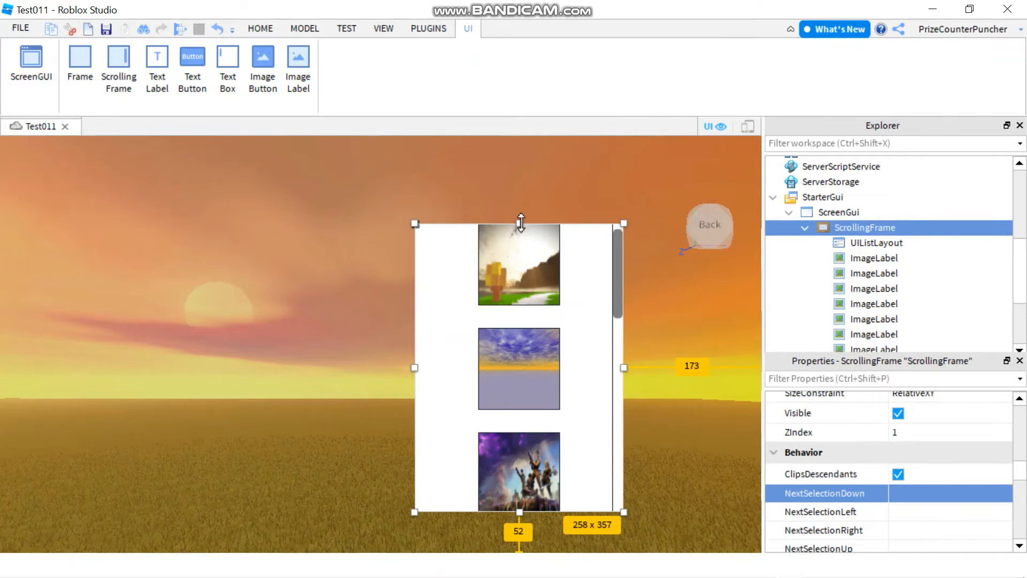
pyautogui.moveTo(521, 222); pyautogui.dragTo(517, 166)
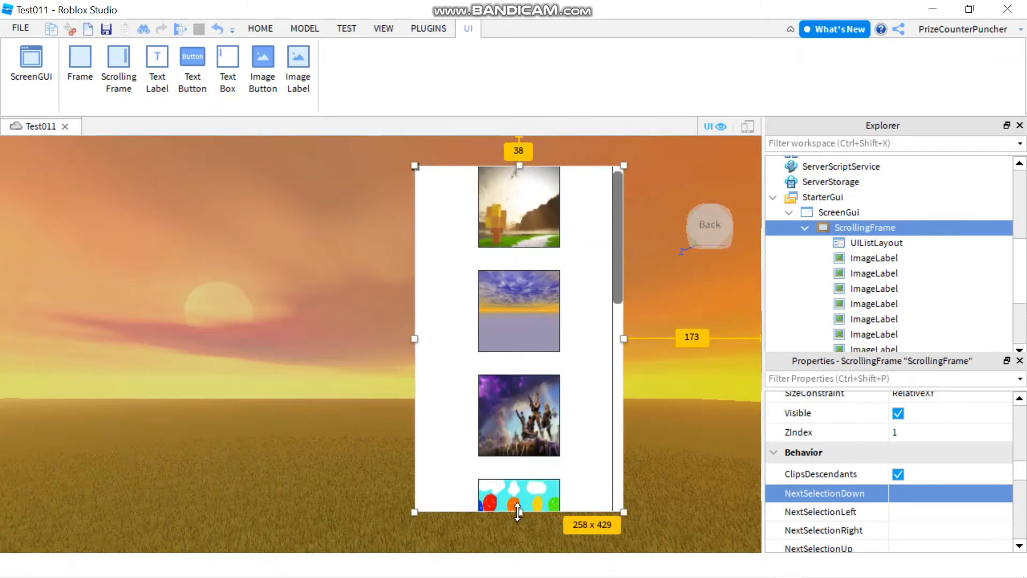
pyautogui.moveTo(519, 513); pyautogui.dragTo(519, 525)
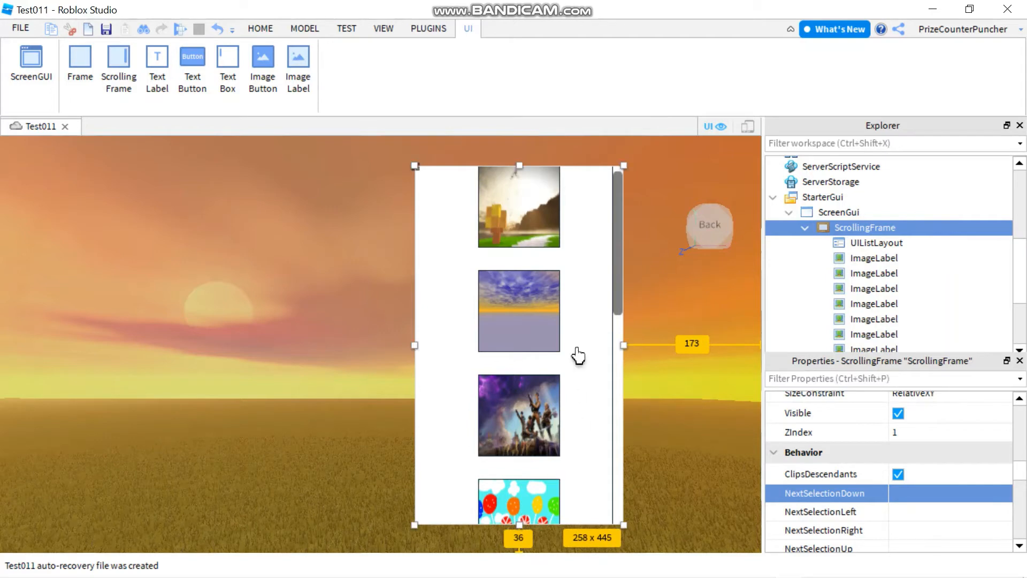
pyautogui.scroll(-3)
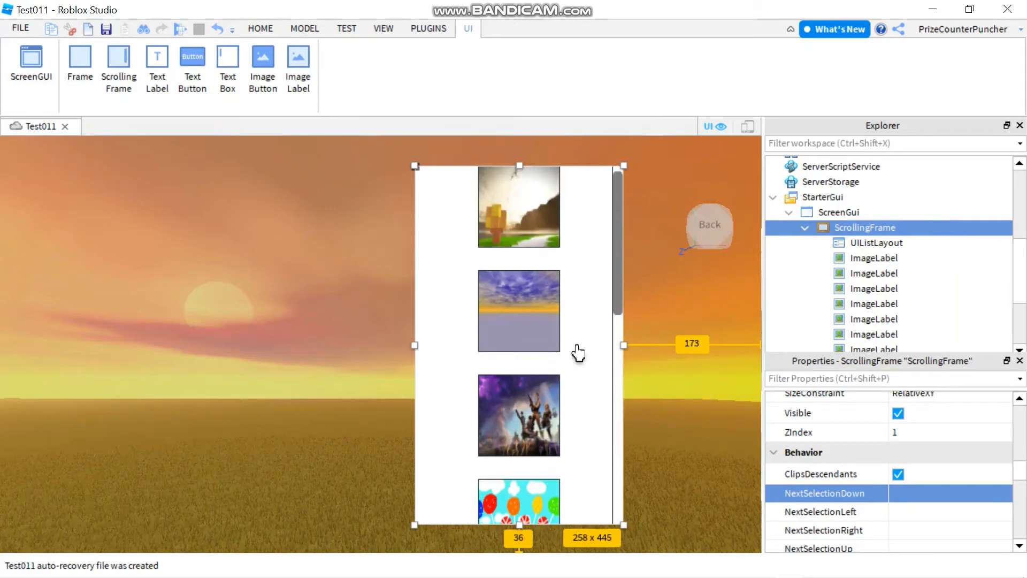
pyautogui.moveTo(573, 323)
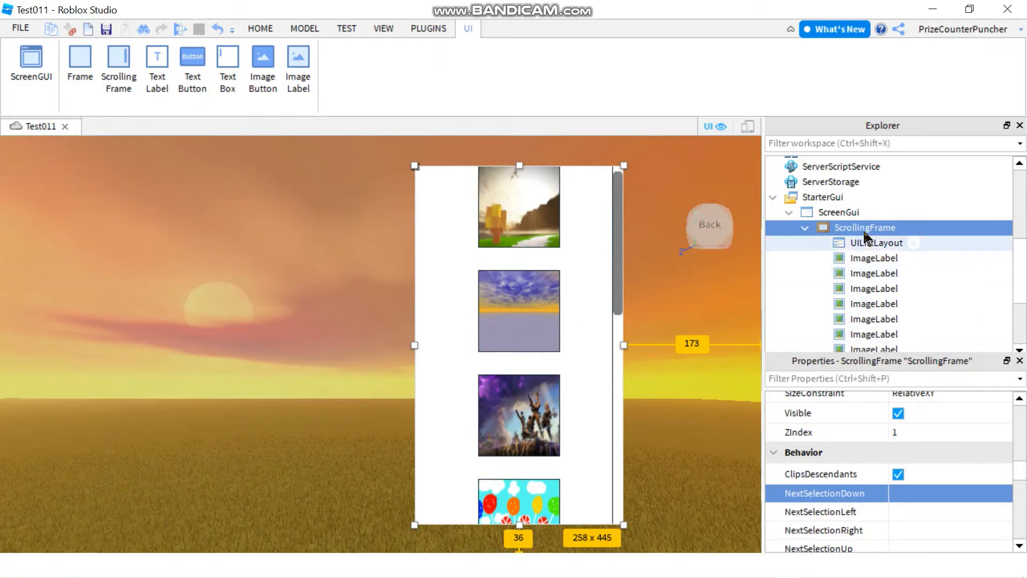
# Step: Set the ScrollingFrame's VerticalScrollBarPosition property to Left
pyautogui.scroll(-3)
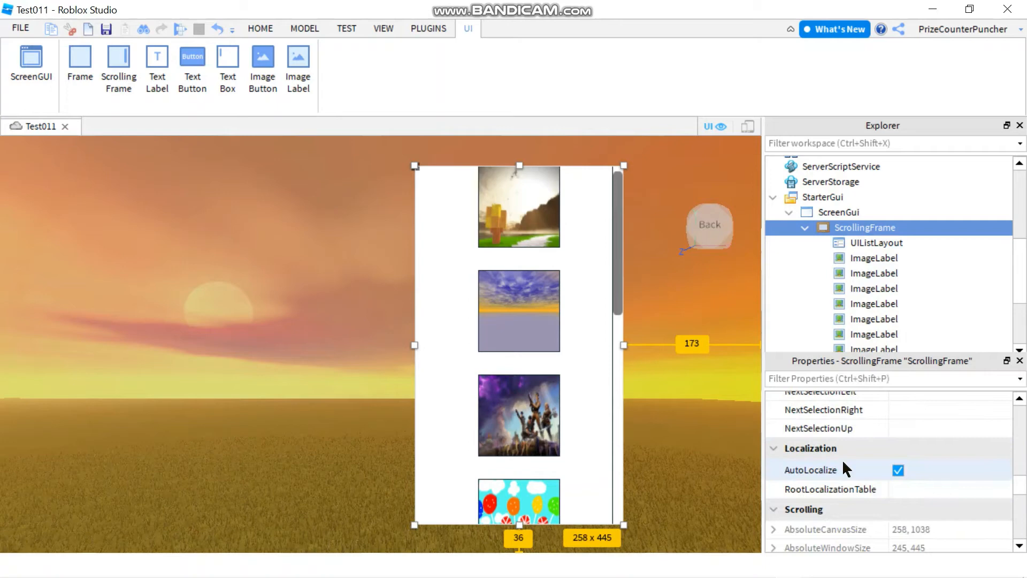
pyautogui.moveTo(841, 496)
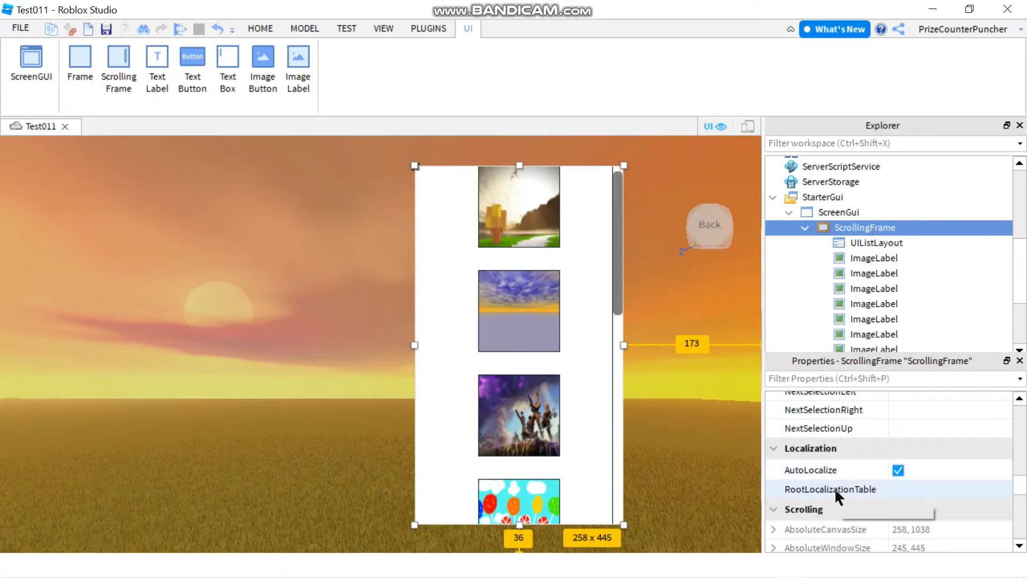
pyautogui.scroll(-3)
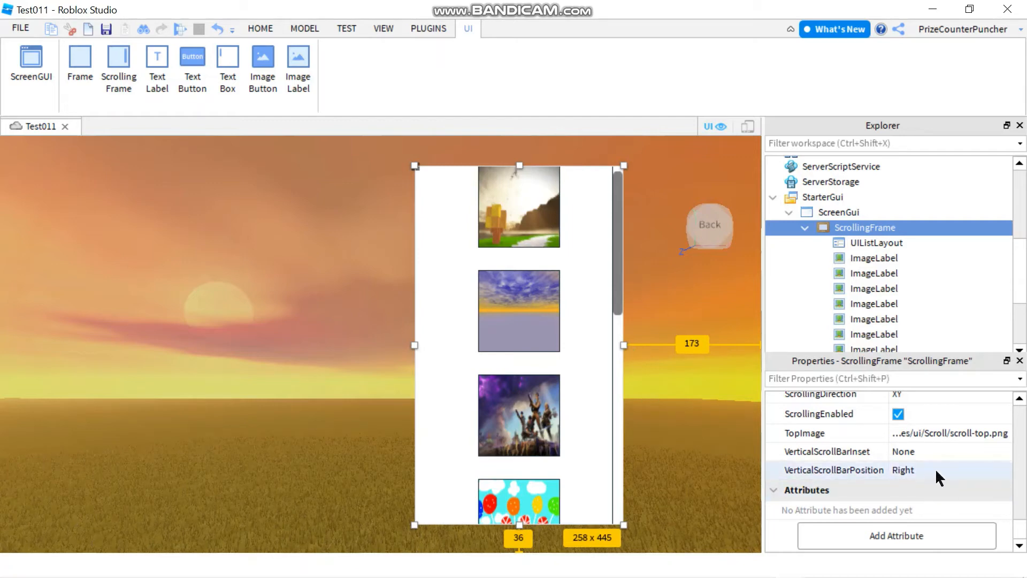
pyautogui.click(949, 470)
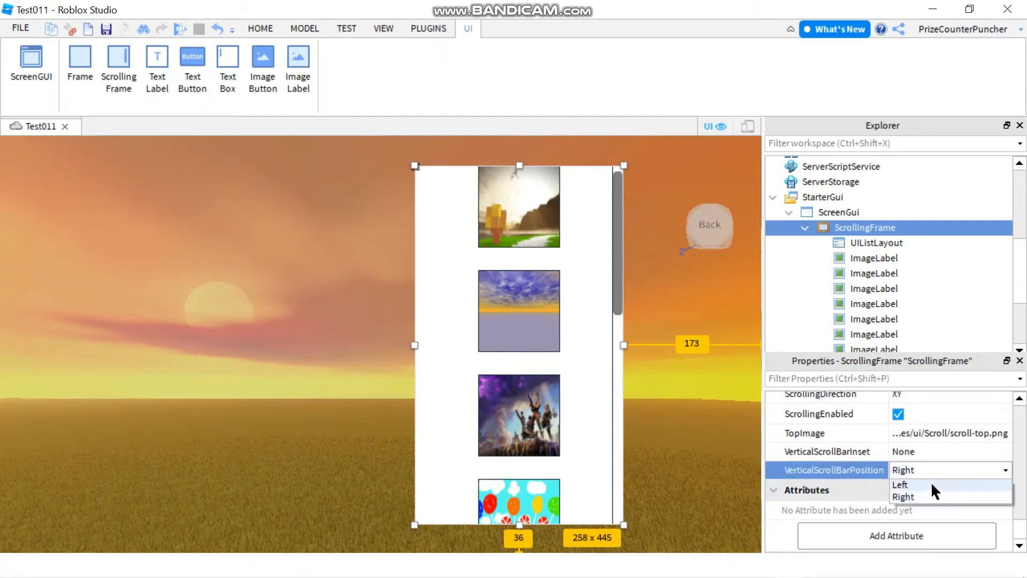
pyautogui.click(900, 485)
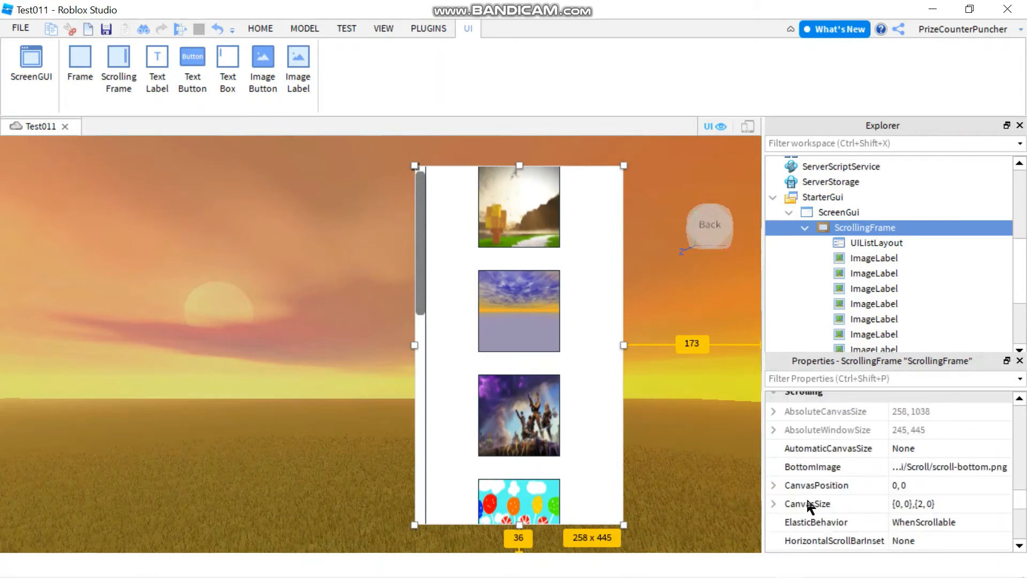
pyautogui.moveTo(834, 484)
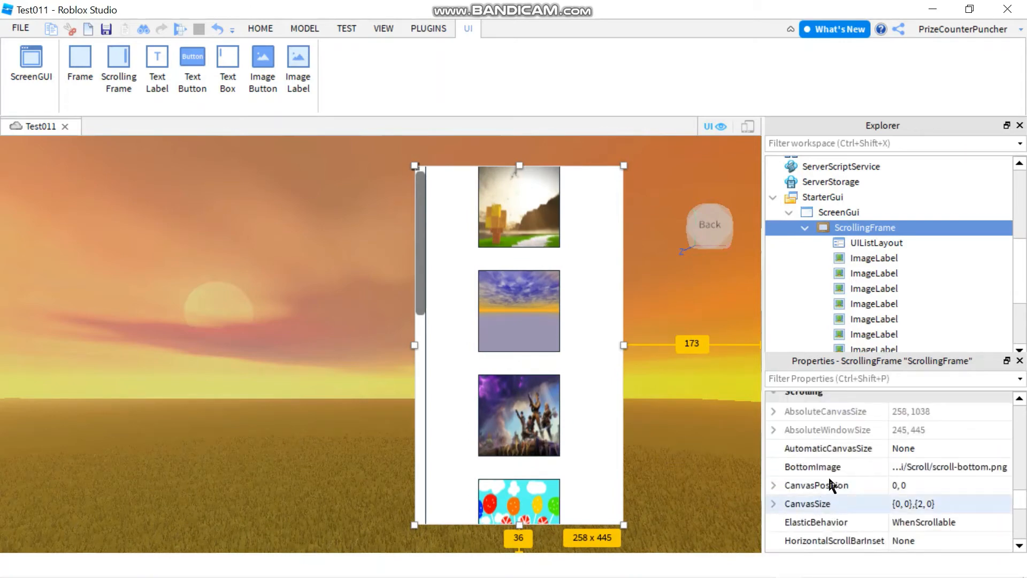
pyautogui.click(812, 466)
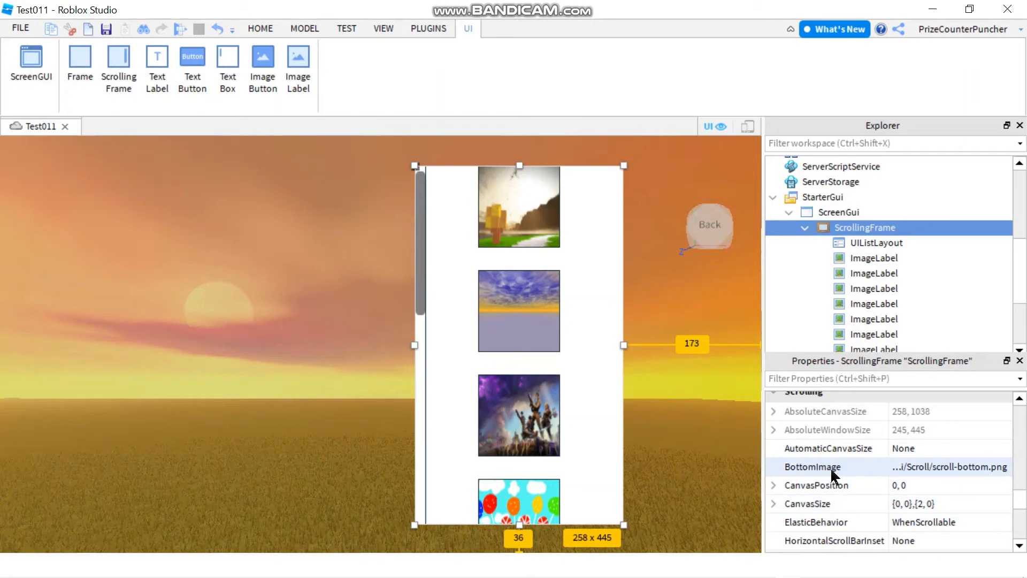
pyautogui.moveTo(832, 476)
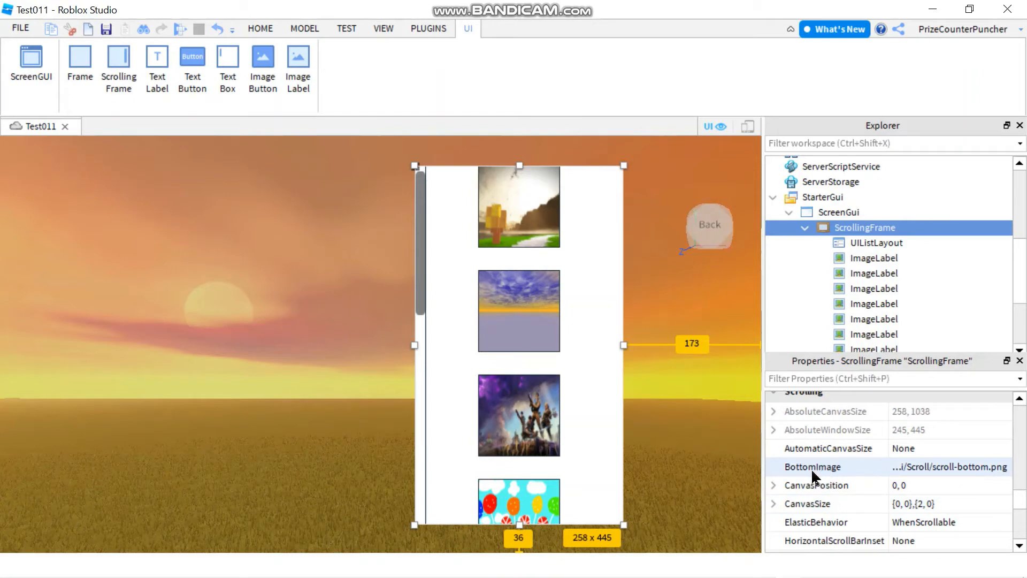
pyautogui.moveTo(812, 467)
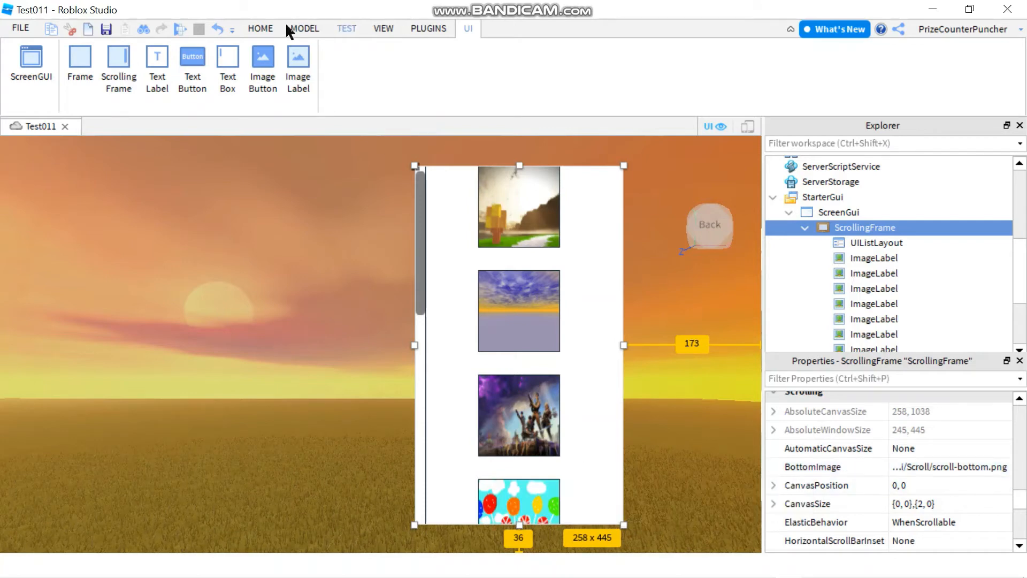
# Step: Reopen the Toolbox from the Home tab and browse image results for 'scrollbar'
pyautogui.click(260, 28)
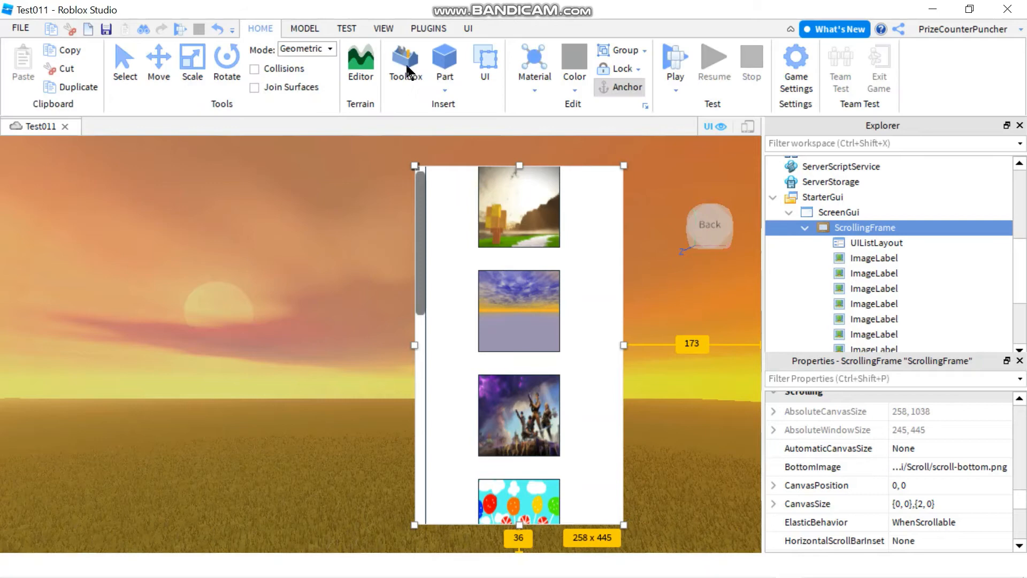
pyautogui.click(406, 62)
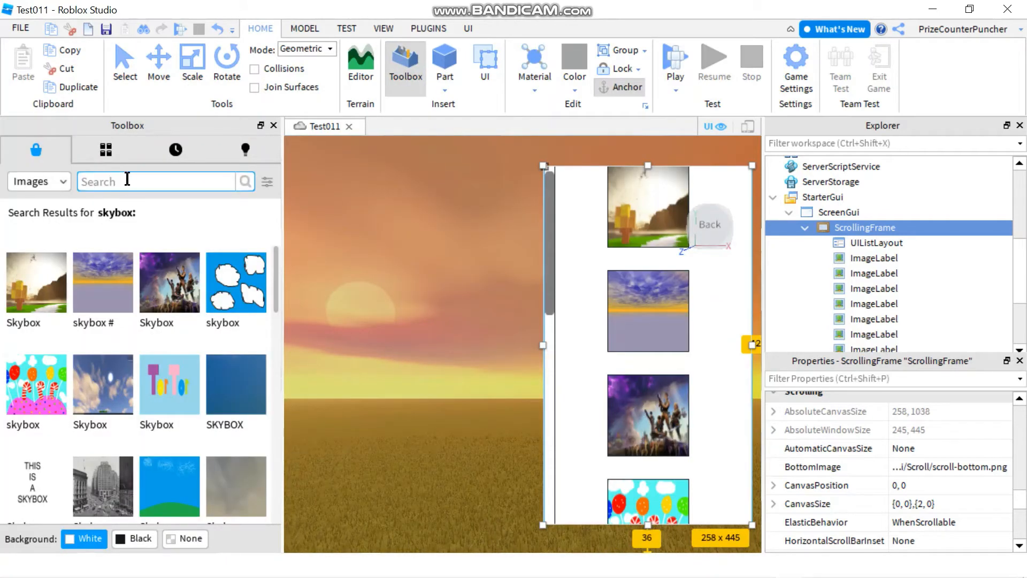
pyautogui.write('scroll')
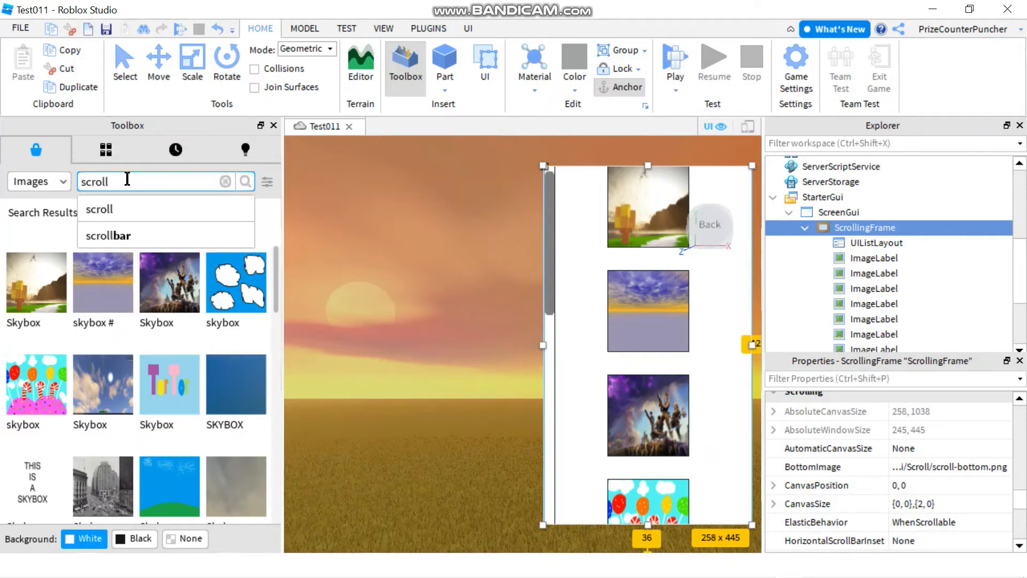
pyautogui.click(109, 236)
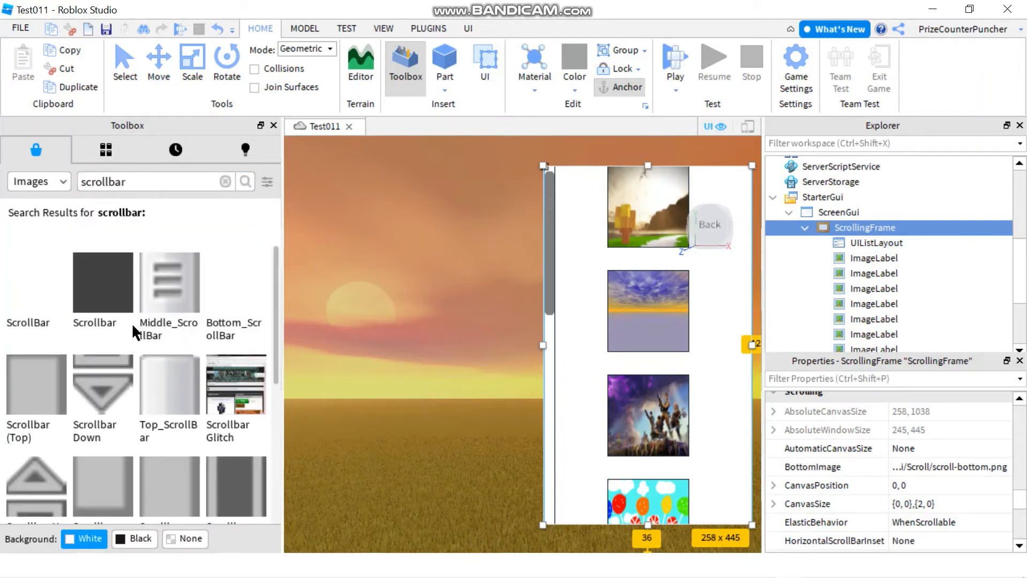
pyautogui.scroll(-3)
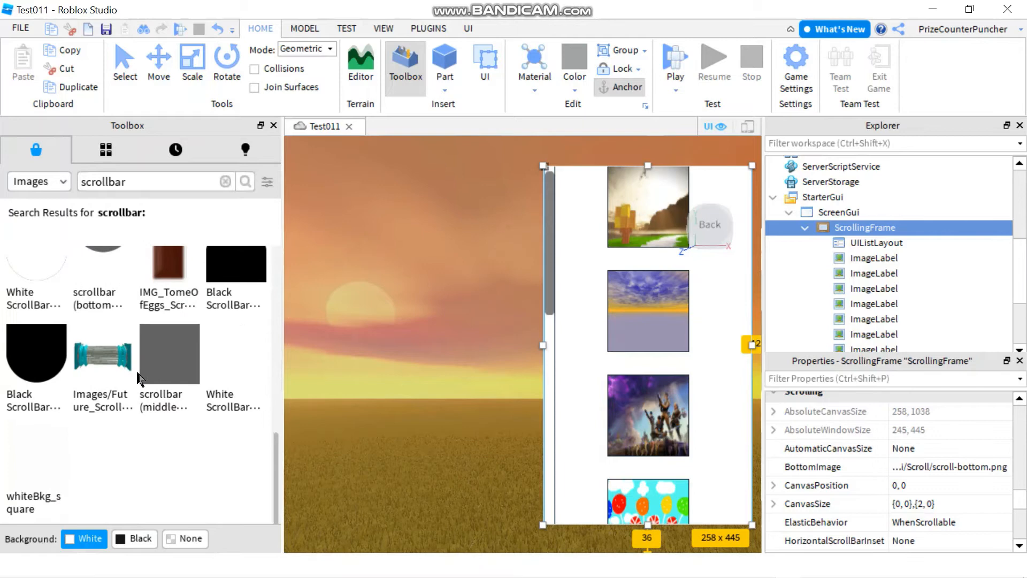
pyautogui.moveTo(169, 365)
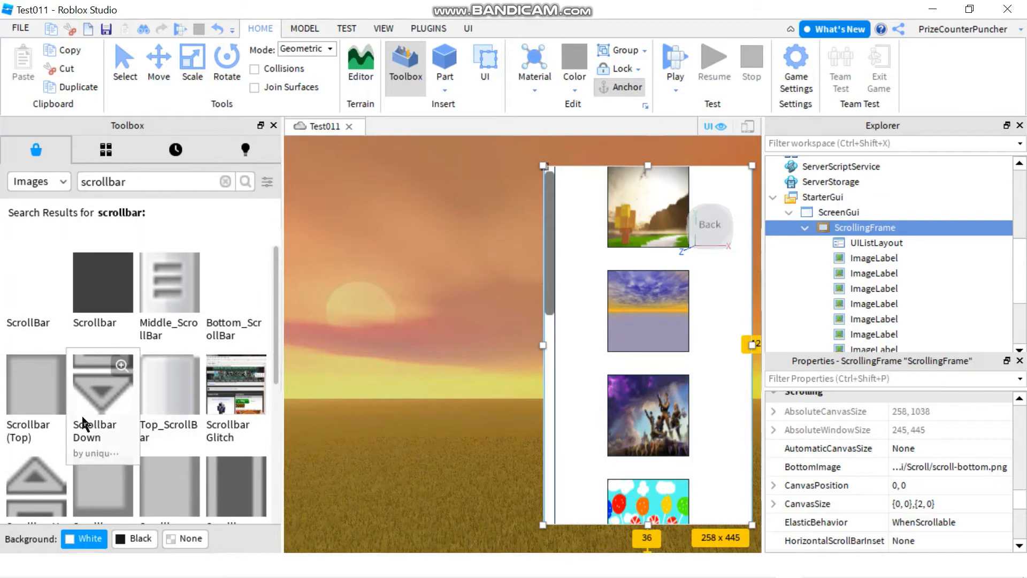
# Step: Copy the Scrollbar Down image's ID and set BottomImage to rbxassetid://775999473
pyautogui.scroll(-3)
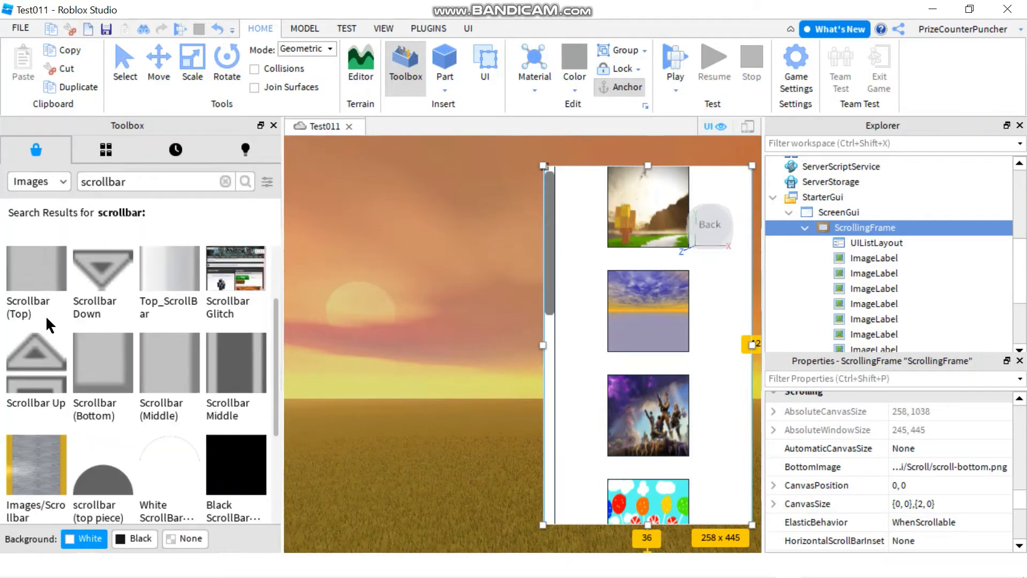
pyautogui.rightClick(35, 362)
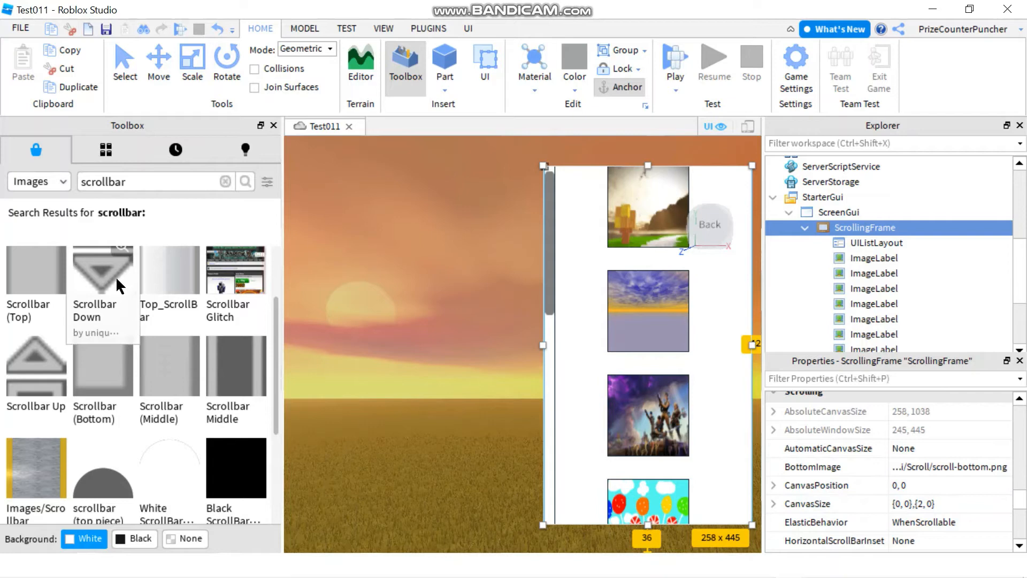
pyautogui.rightClick(102, 269)
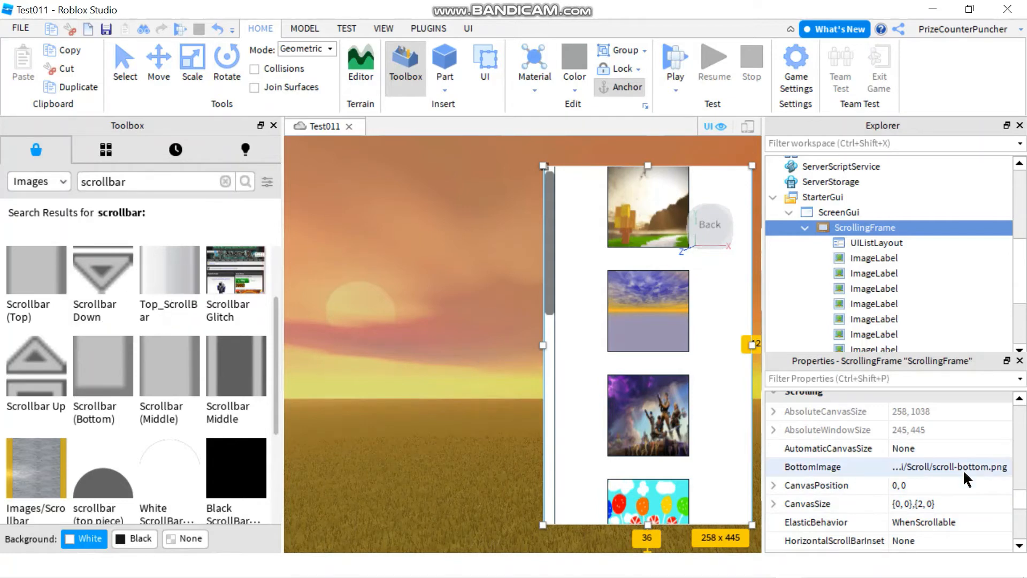
pyautogui.click(949, 467)
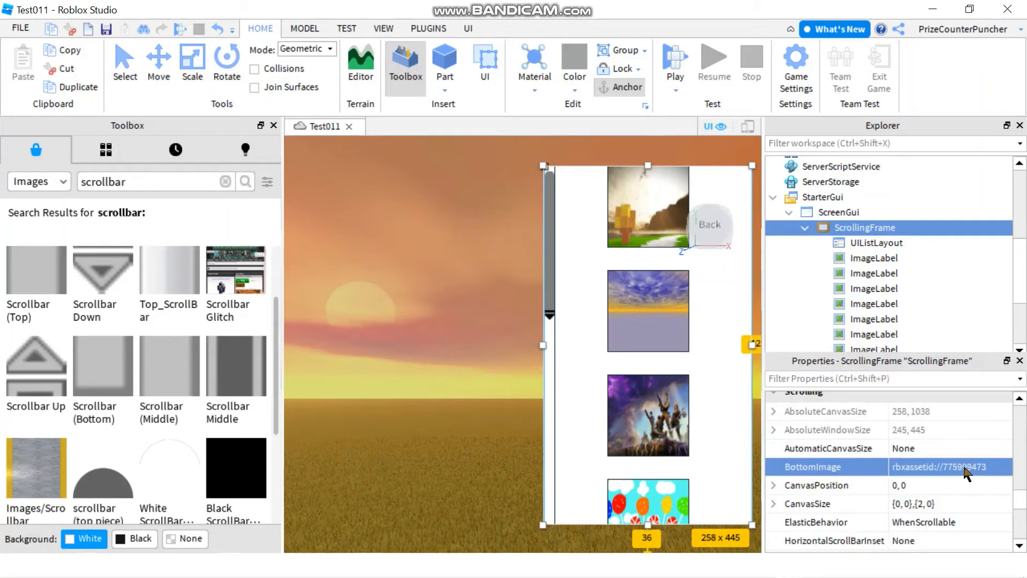
pyautogui.moveTo(565, 444)
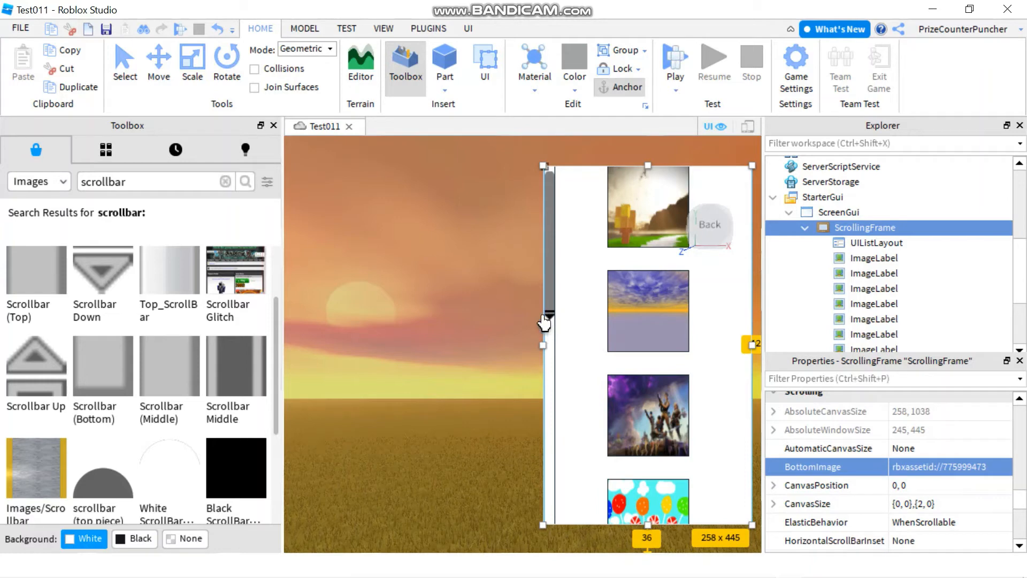
pyautogui.moveTo(554, 328)
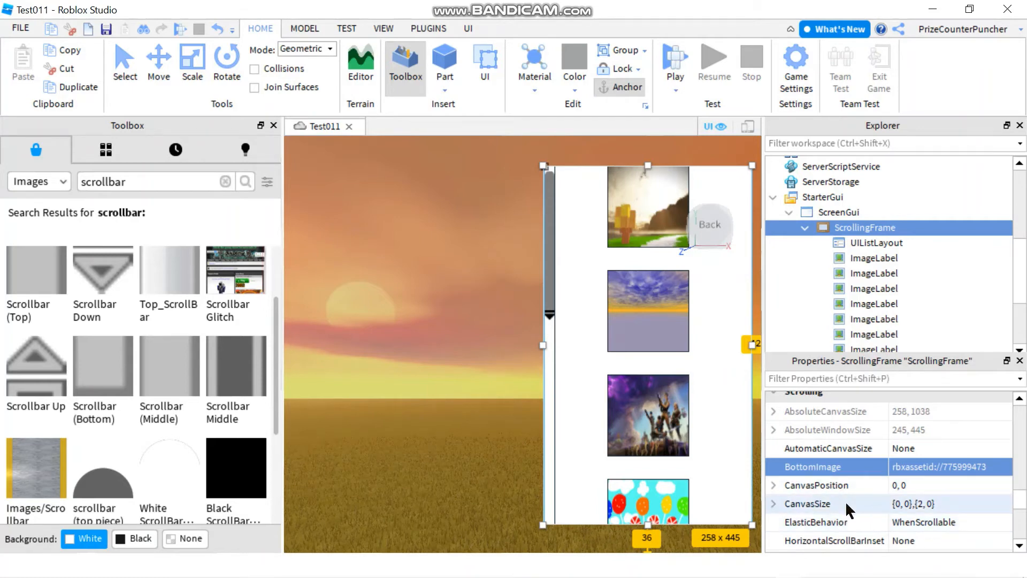
pyautogui.scroll(-3)
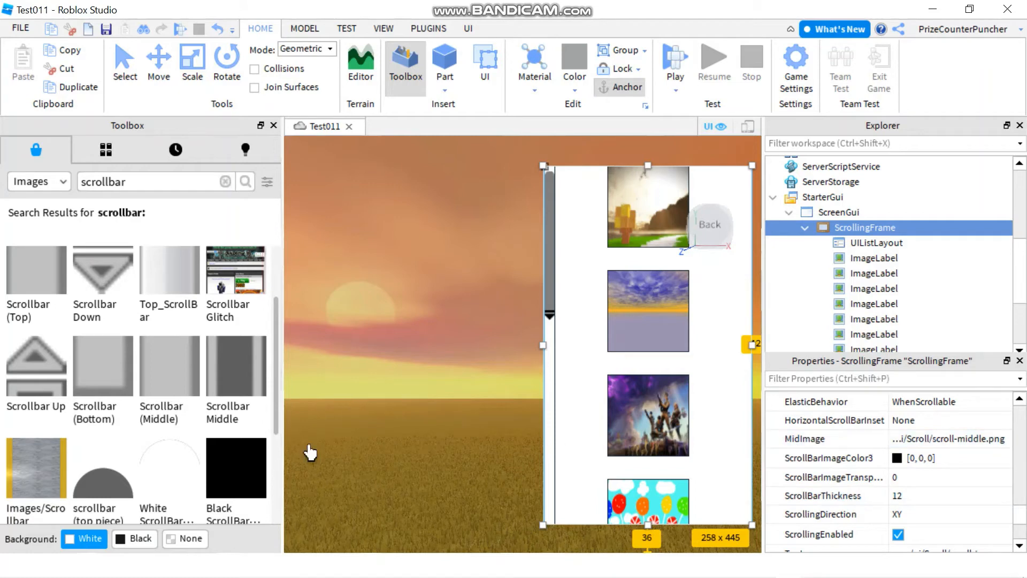
pyautogui.moveTo(163, 399)
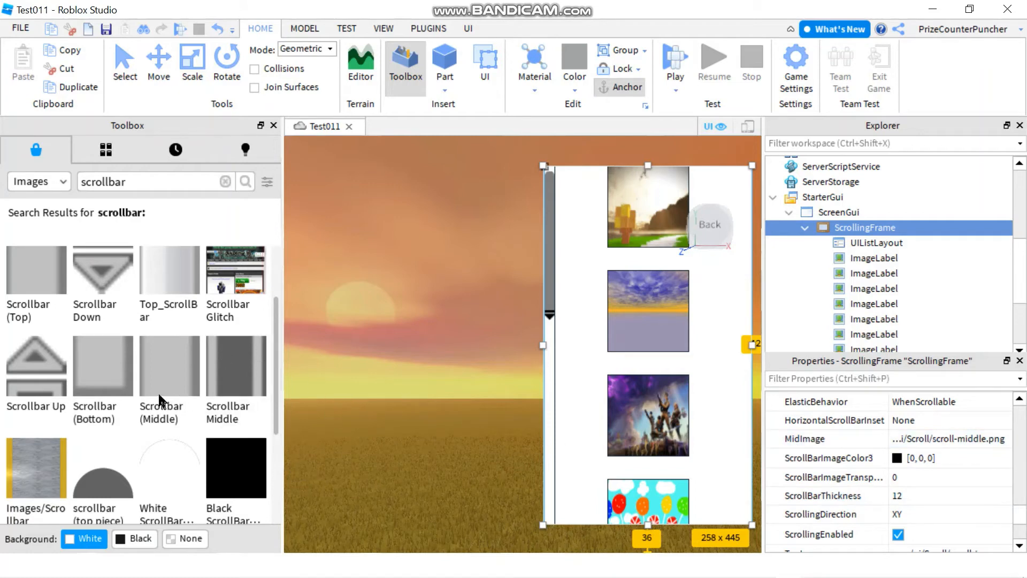
# Step: Copy the Scrollbar (Middle) image ID and set MidImage to asset 262360746
pyautogui.rightClick(36, 467)
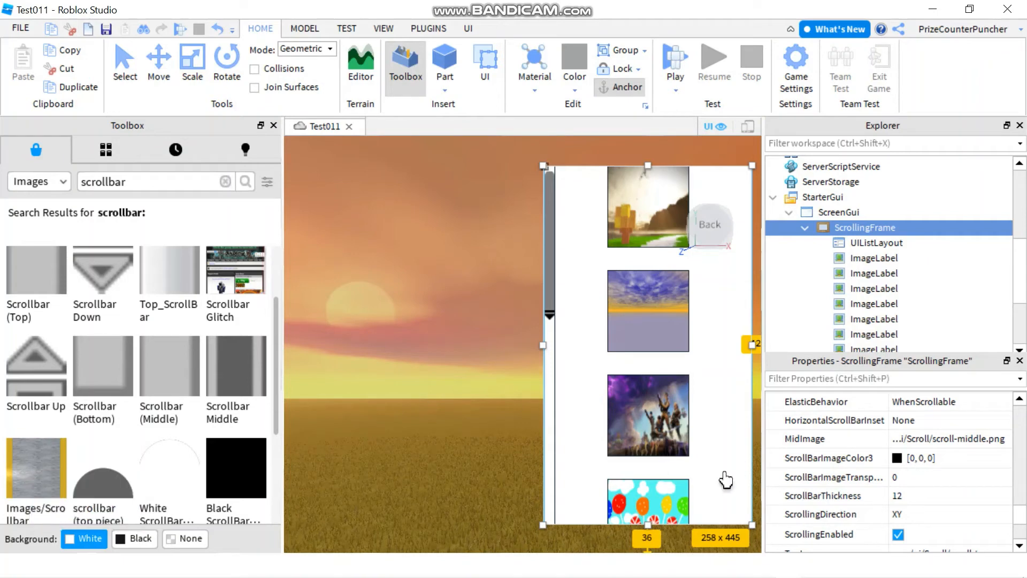
pyautogui.moveTo(894, 495)
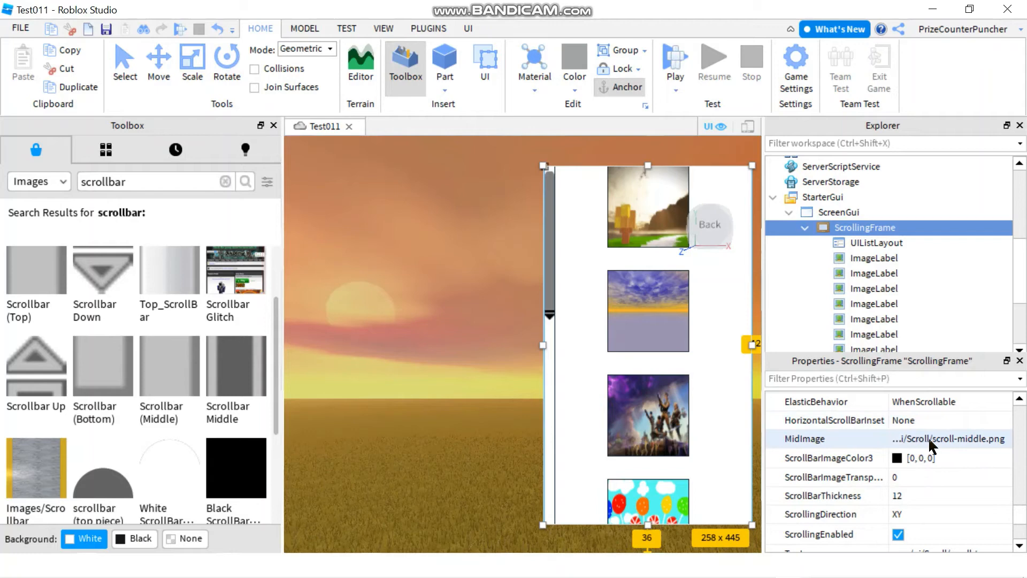
pyautogui.click(948, 439)
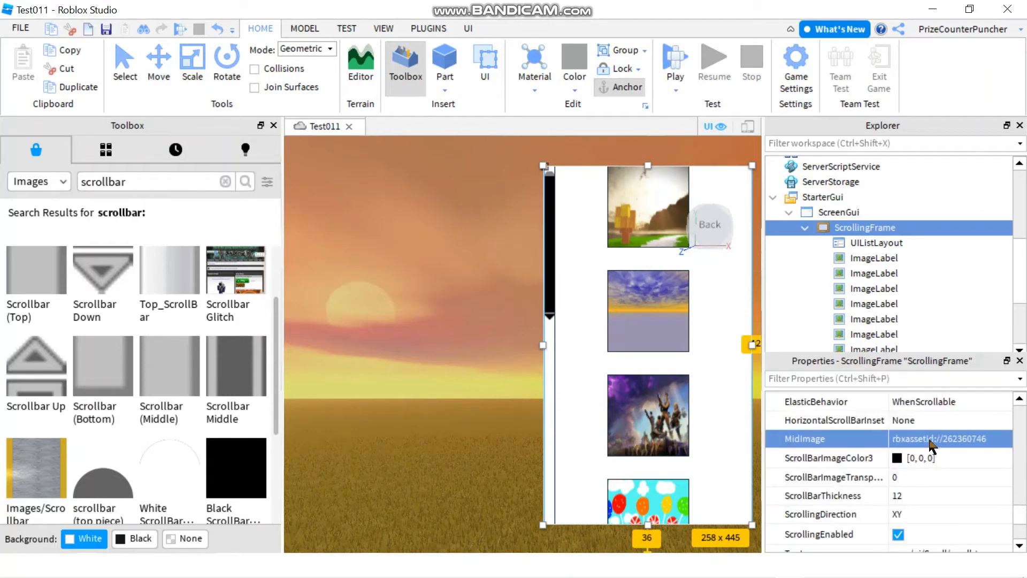
pyautogui.moveTo(467, 342)
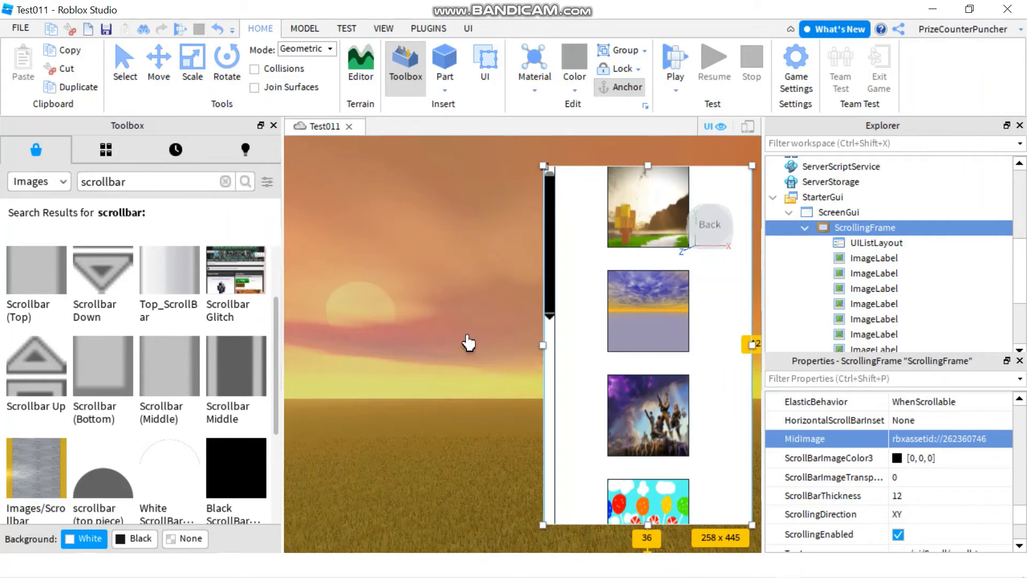
pyautogui.moveTo(29, 484)
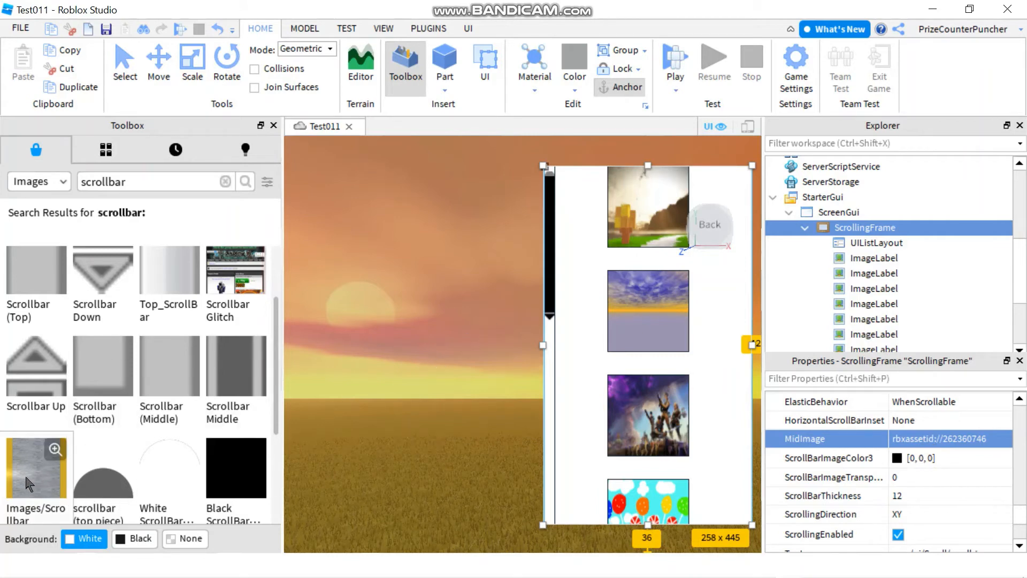
pyautogui.moveTo(267, 397)
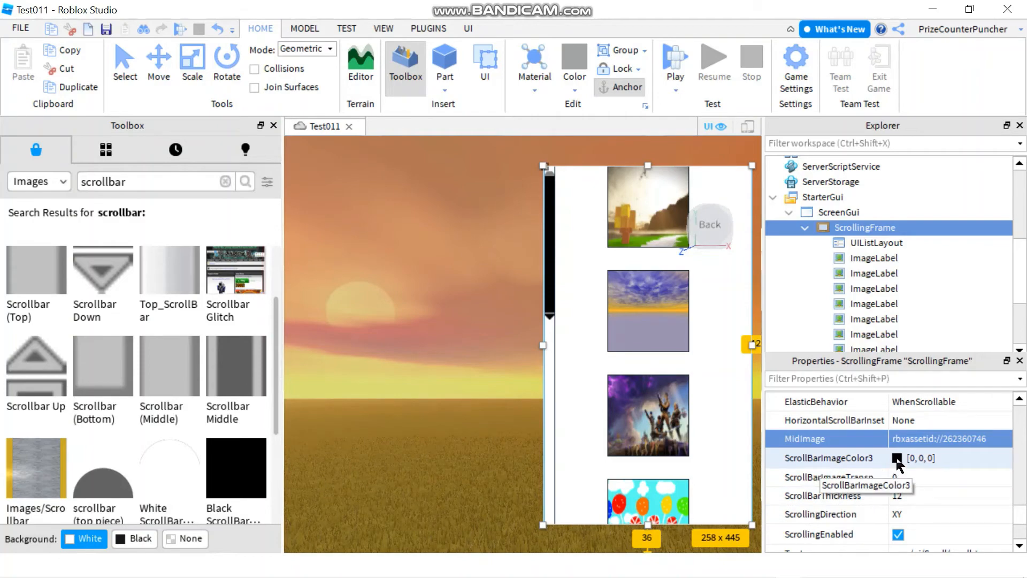
# Step: Set ScrollBarImageColor3 to white [255, 255, 255]
pyautogui.click(898, 458)
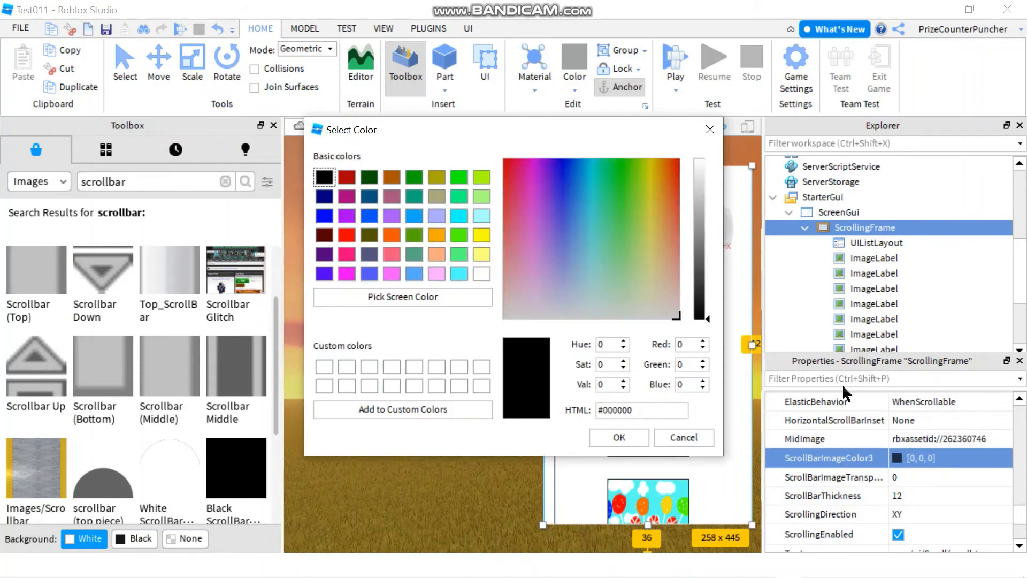
pyautogui.moveTo(469, 324)
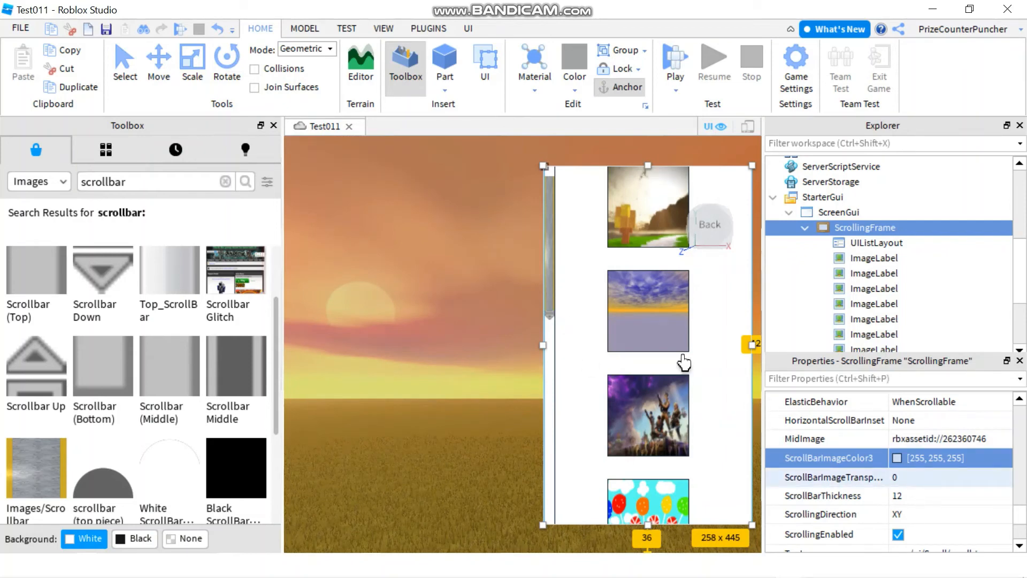
pyautogui.moveTo(849, 494)
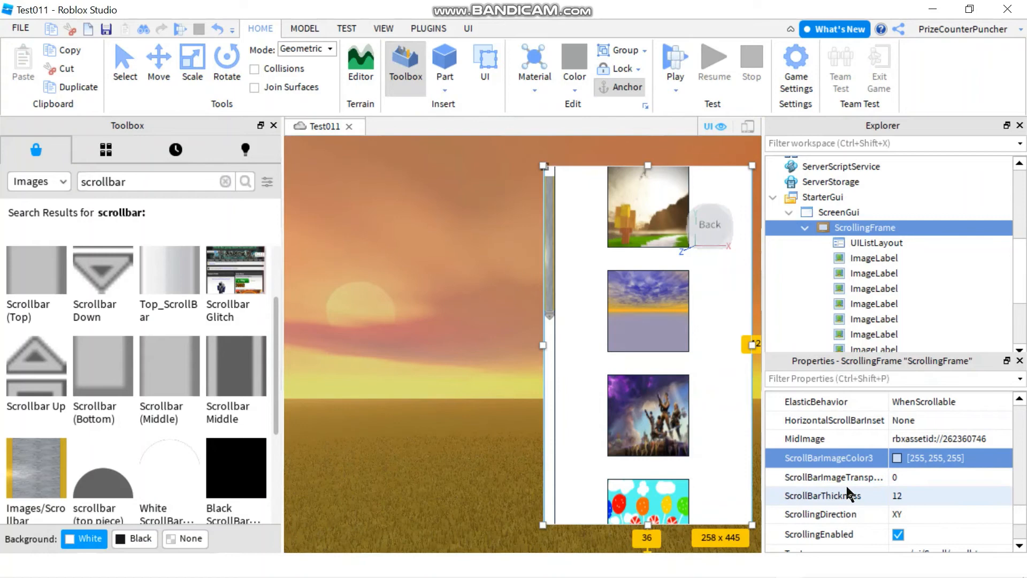
pyautogui.scroll(-3)
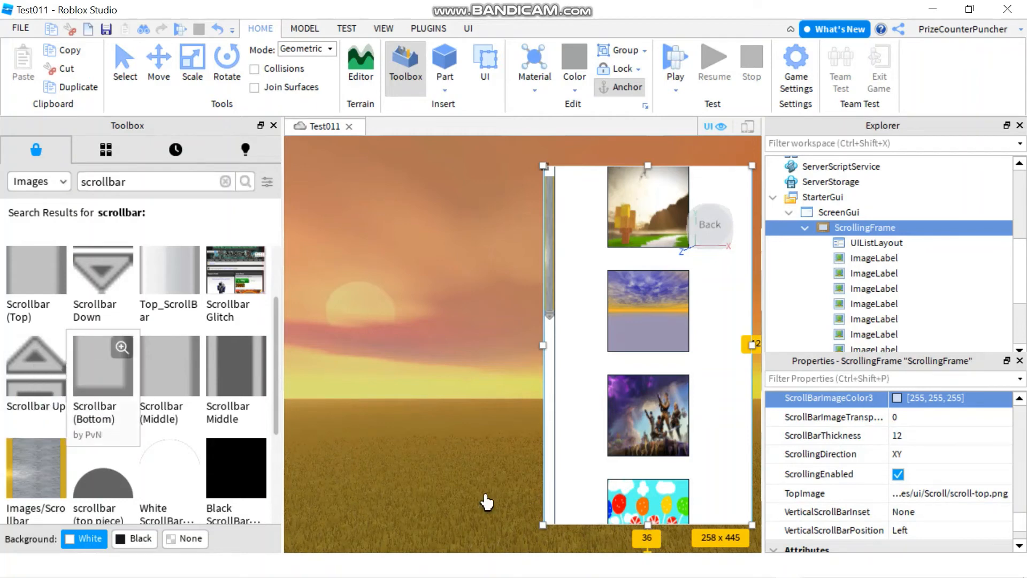
# Step: Set the scrollbar TopImage to 775999050, then hide the Toolbox via the UI tab
pyautogui.click(951, 493)
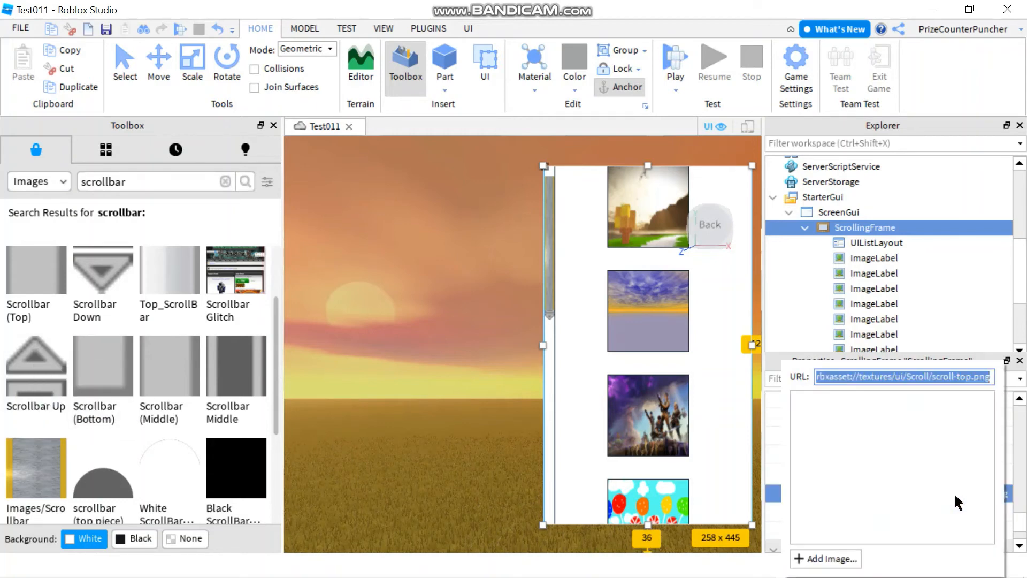
pyautogui.write('775999050')
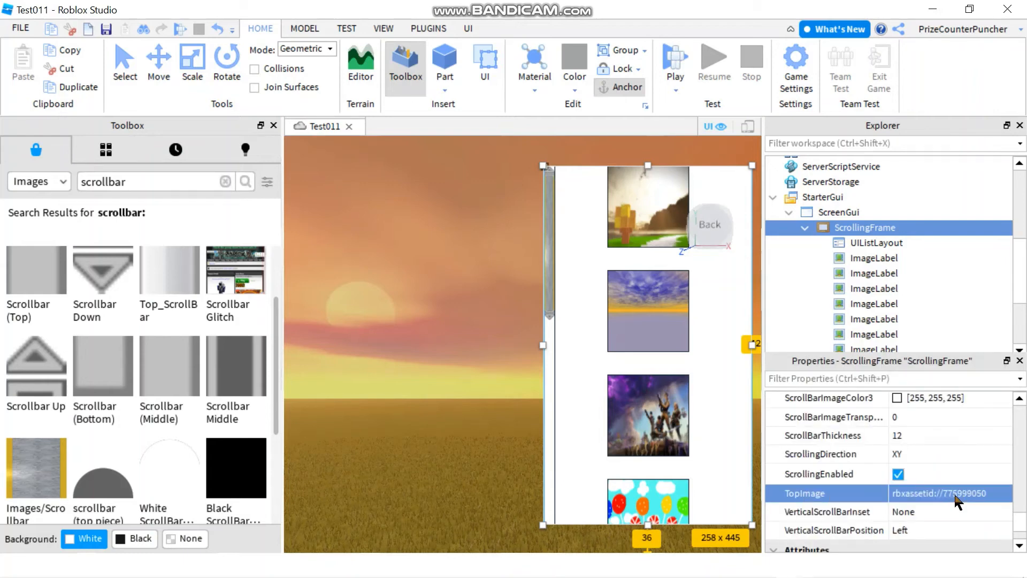
pyautogui.moveTo(600, 383)
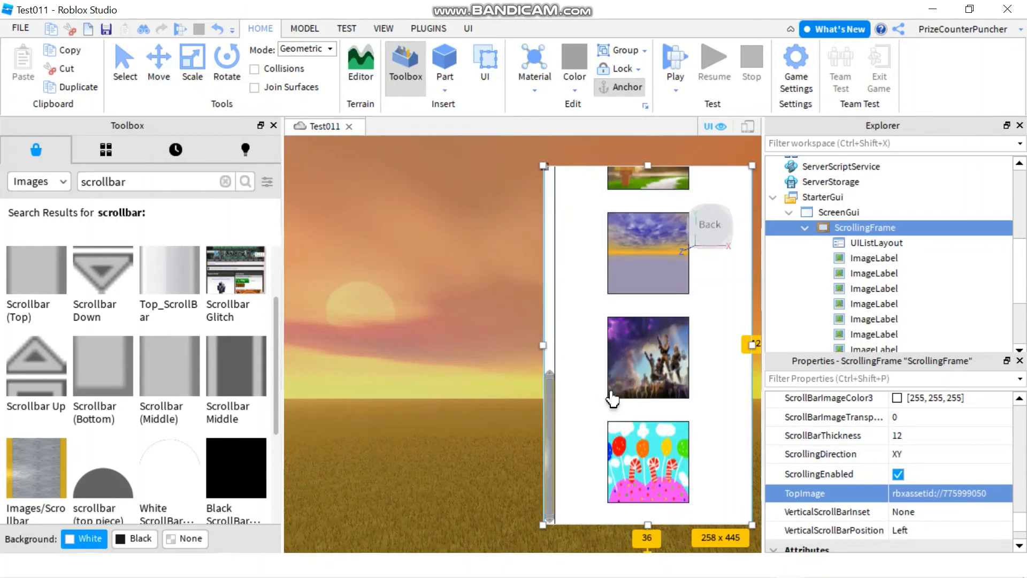
pyautogui.scroll(-3)
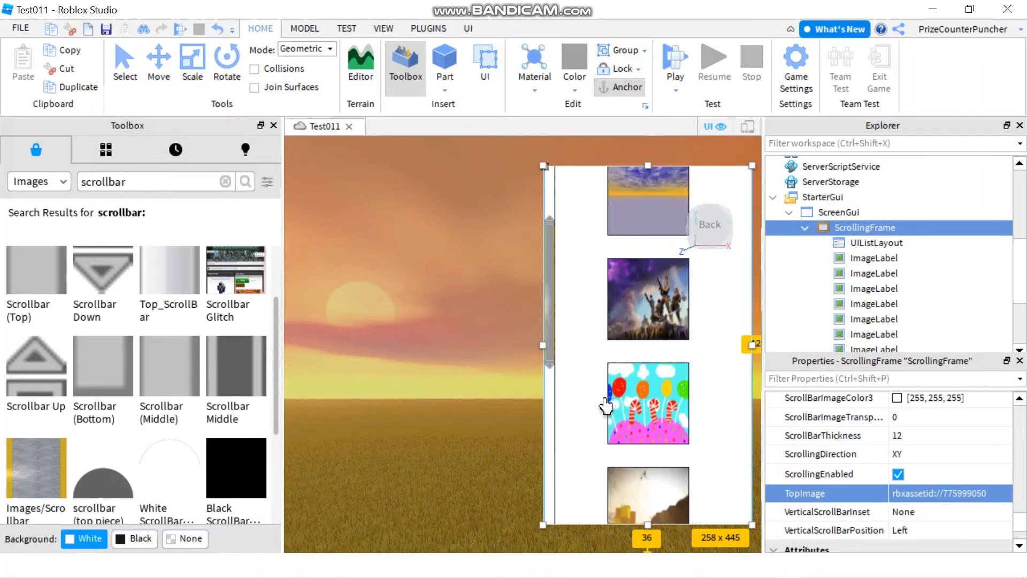
pyautogui.click(468, 28)
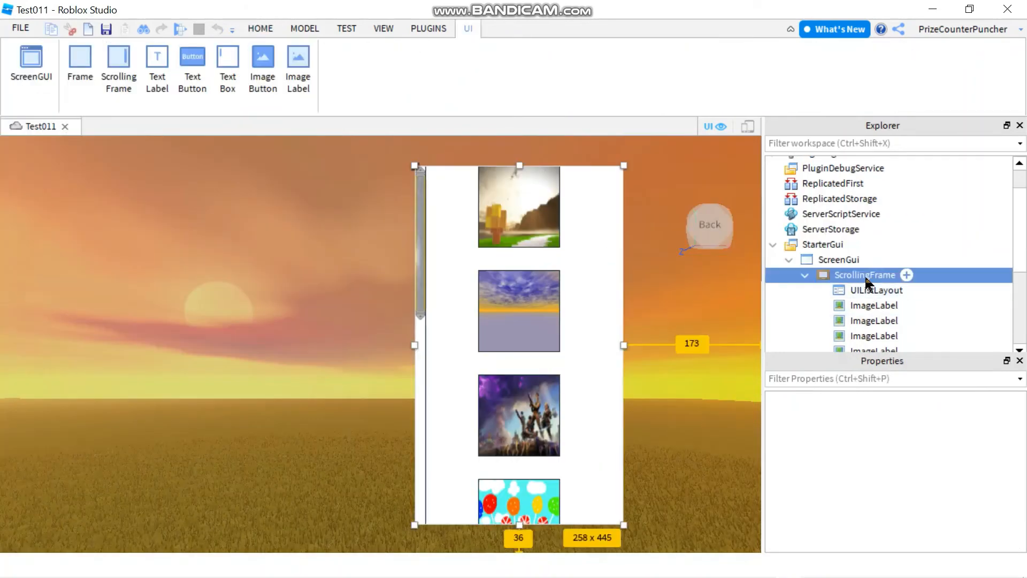
# Step: Give the ScrollingFrame a pale yellow [255, 253, 187] background and start play-testing
pyautogui.click(865, 274)
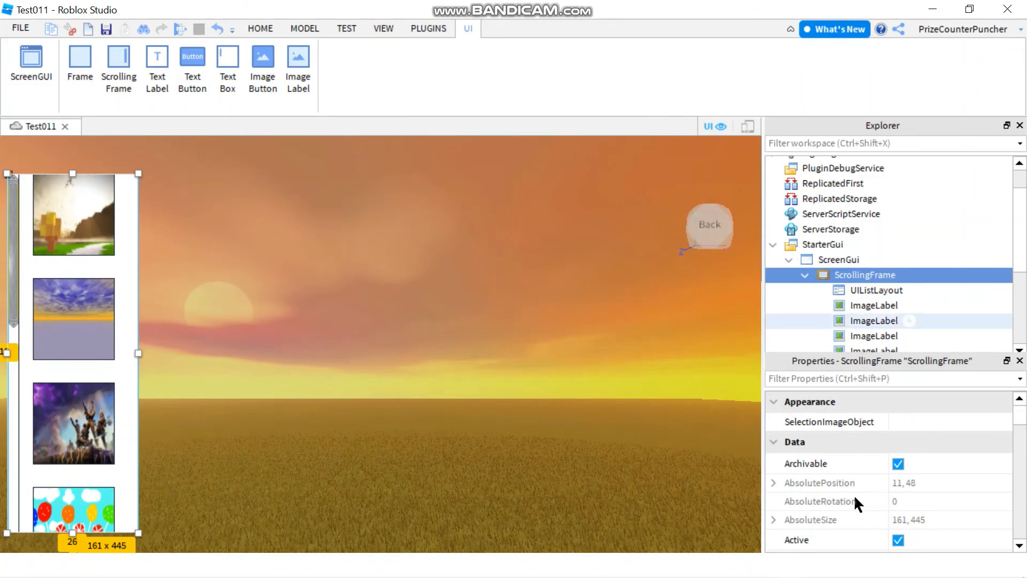
pyautogui.scroll(-3)
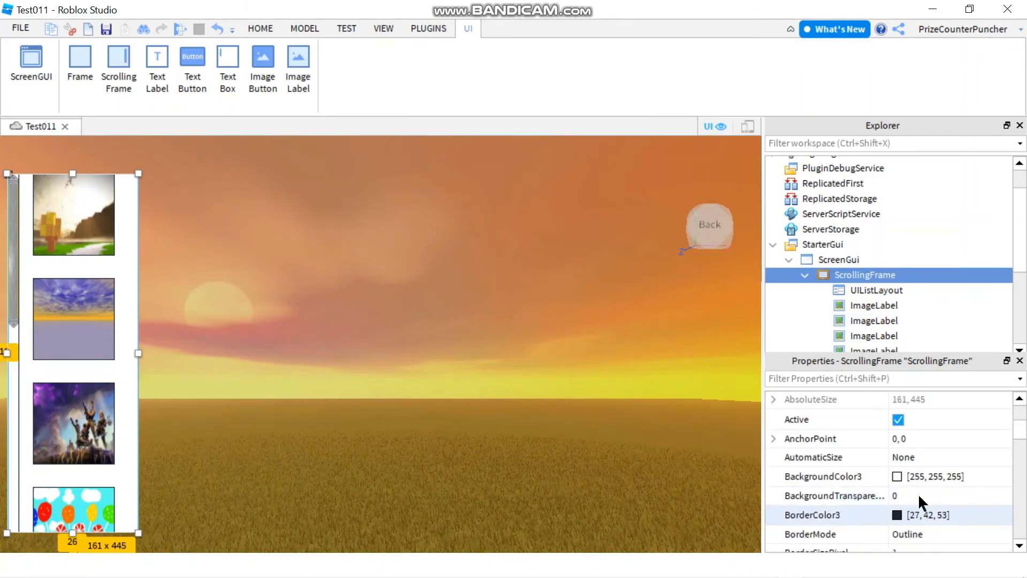
pyautogui.click(899, 476)
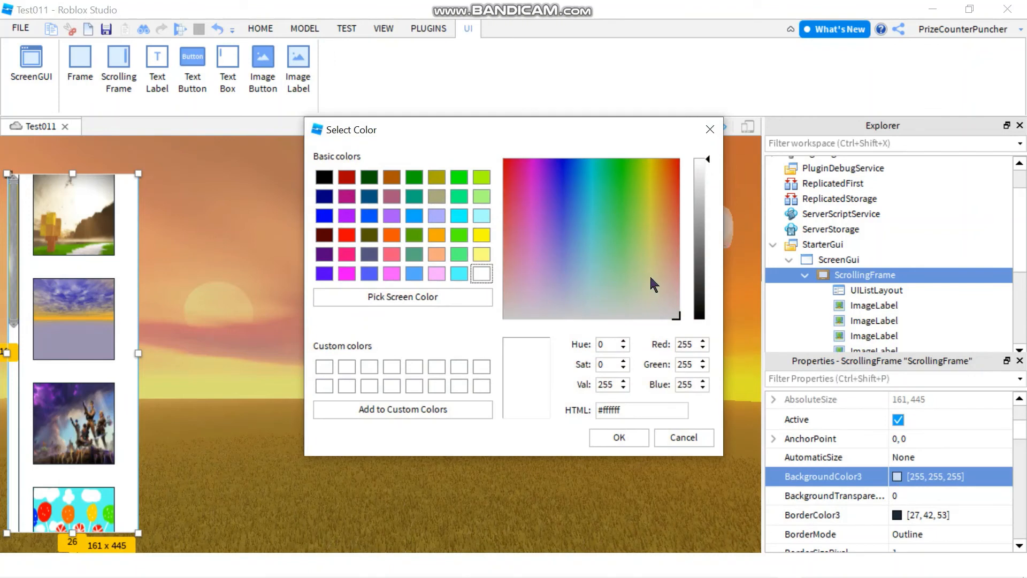
pyautogui.click(650, 276)
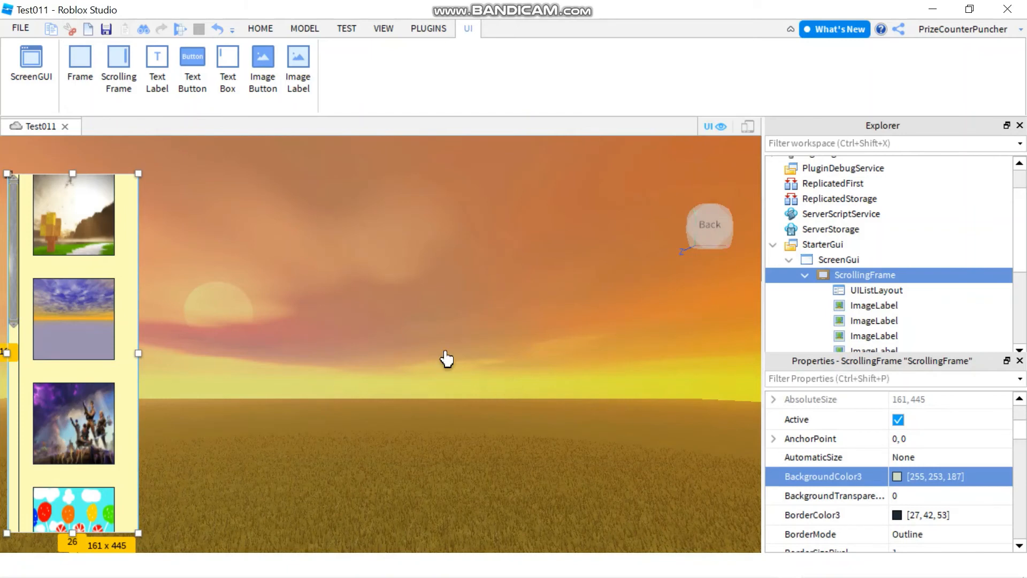
pyautogui.click(20, 29)
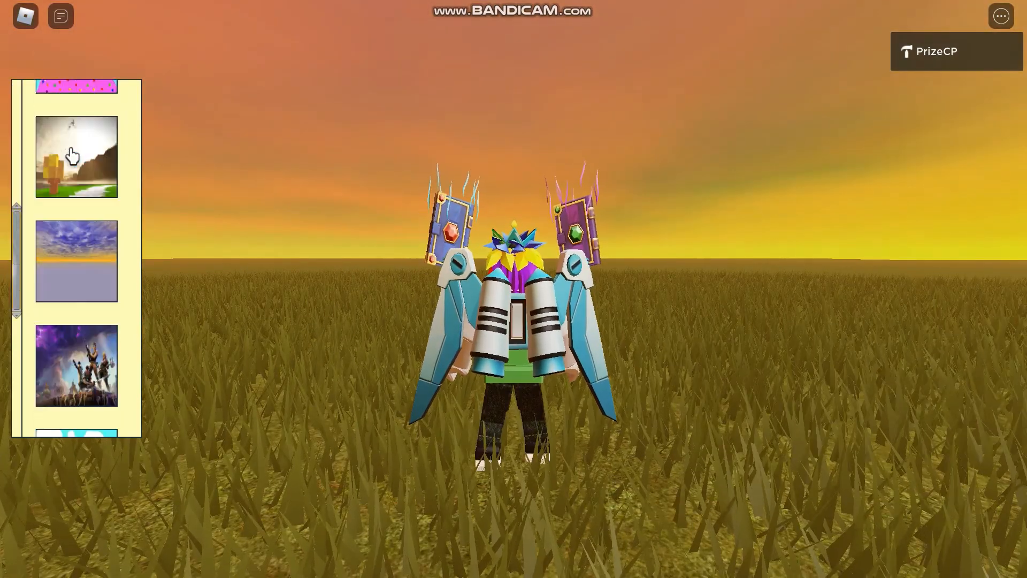
# Step: Scroll the in-game image panel to its end, past the candy picture
pyautogui.scroll(-3)
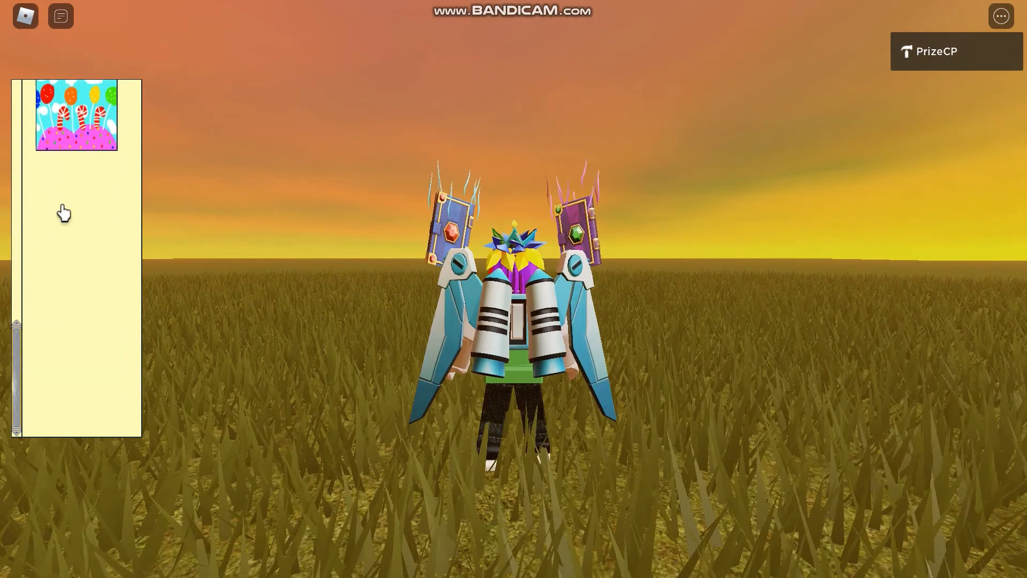